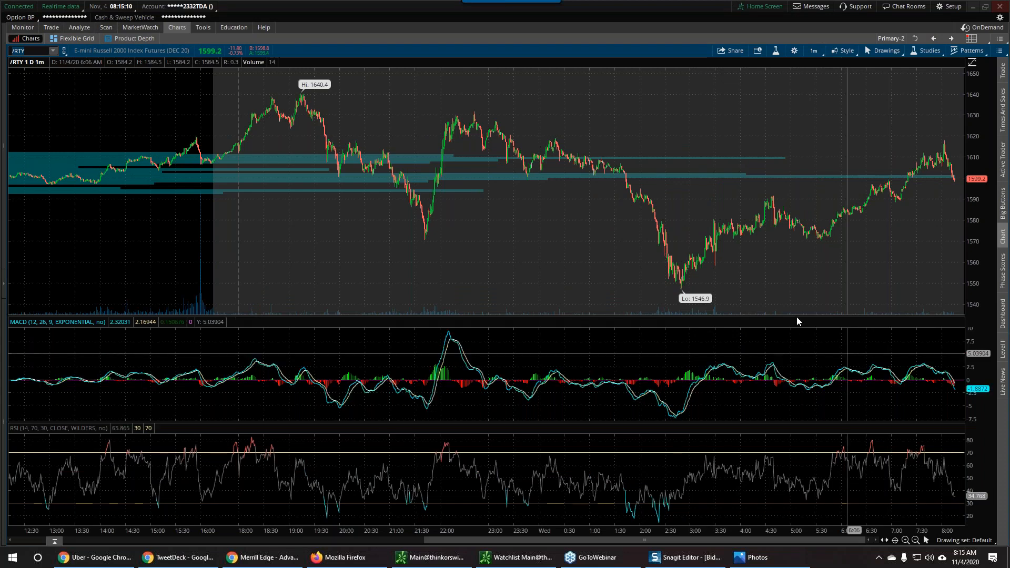
pyautogui.moveTo(740, 188)
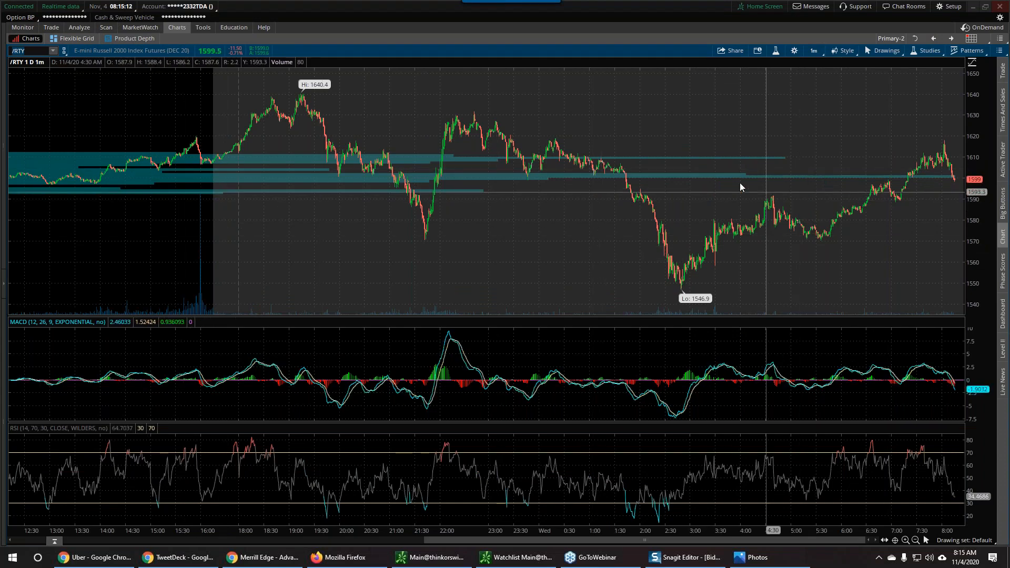
pyautogui.moveTo(306, 140)
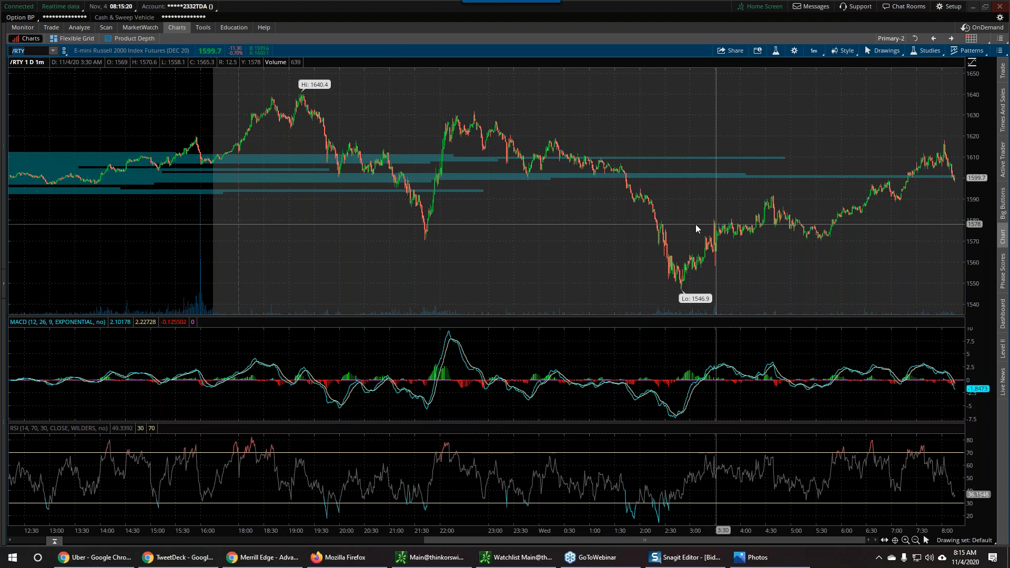
pyautogui.moveTo(100, 161)
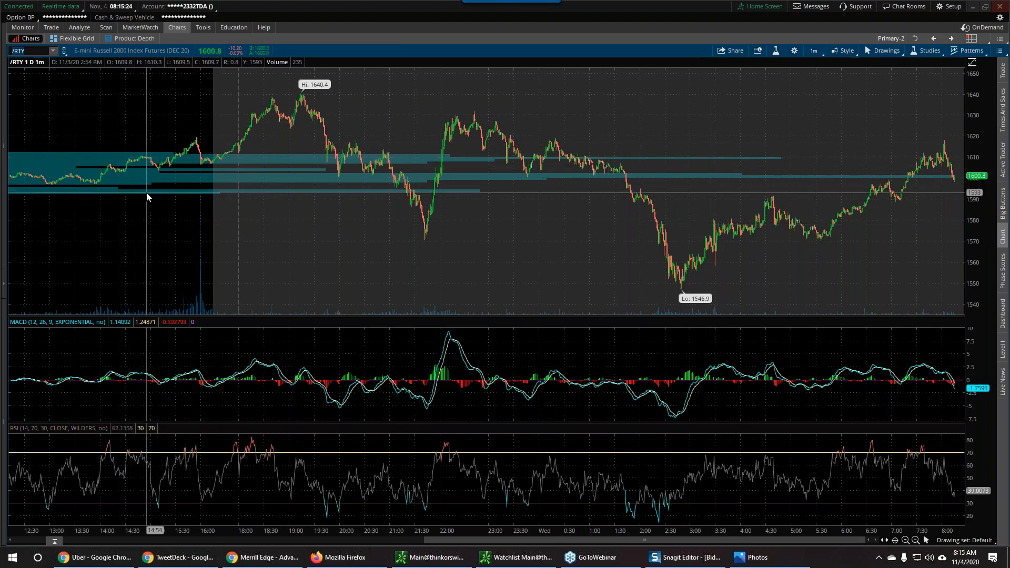
pyautogui.moveTo(685, 258)
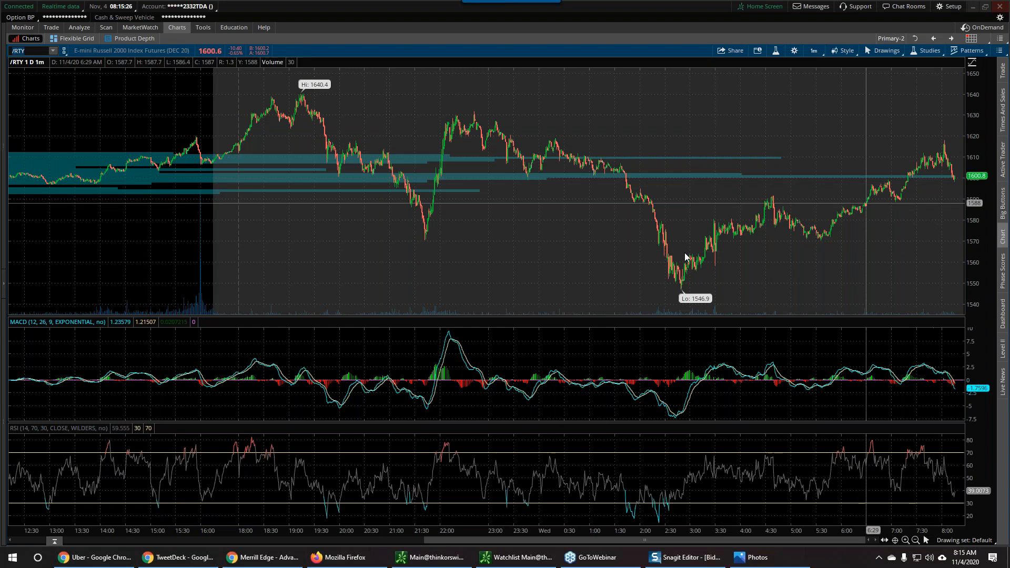
pyautogui.moveTo(888, 404)
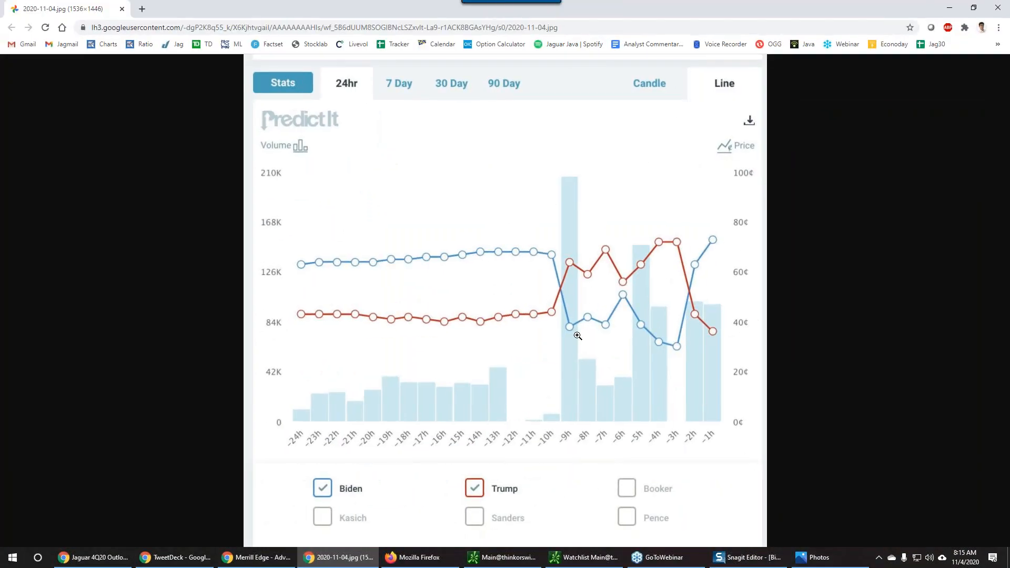
pyautogui.moveTo(807, 368)
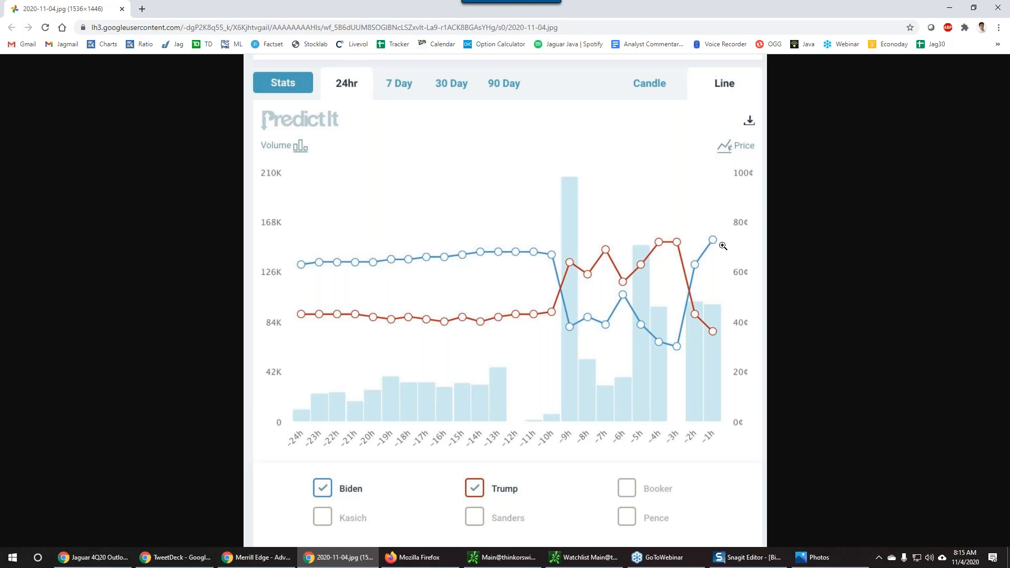
pyautogui.moveTo(760, 294)
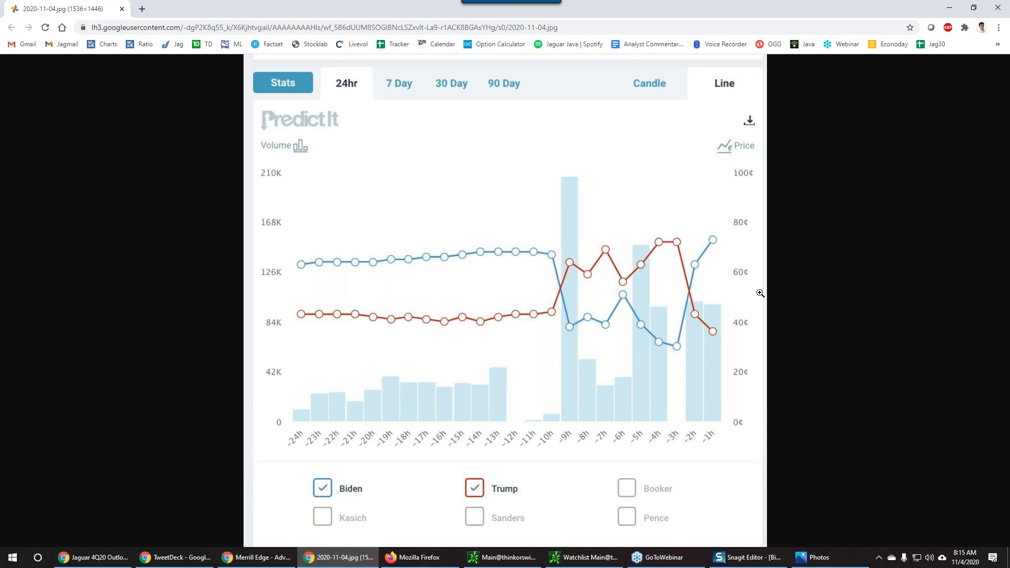
pyautogui.moveTo(758, 295)
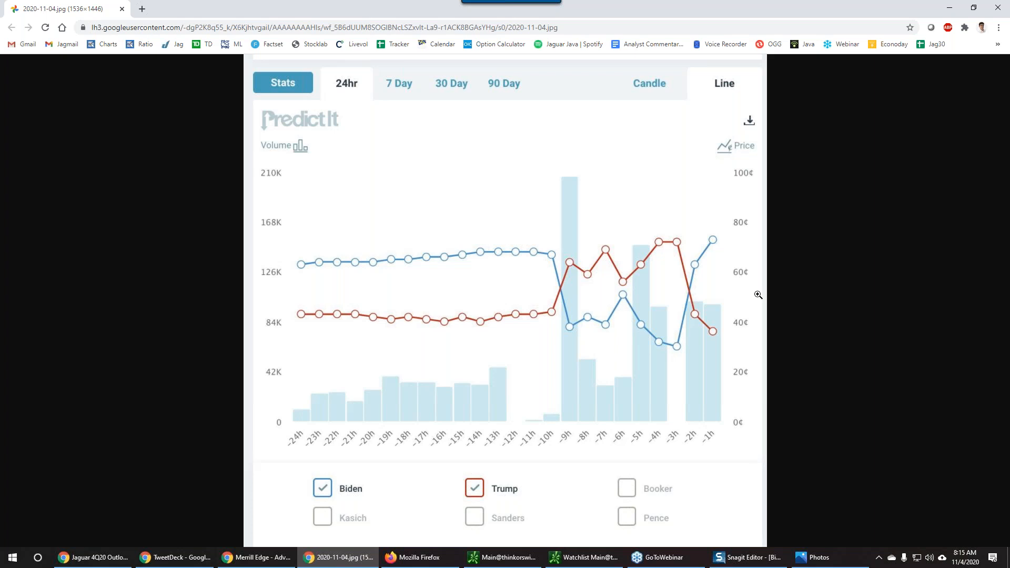
pyautogui.moveTo(714, 241)
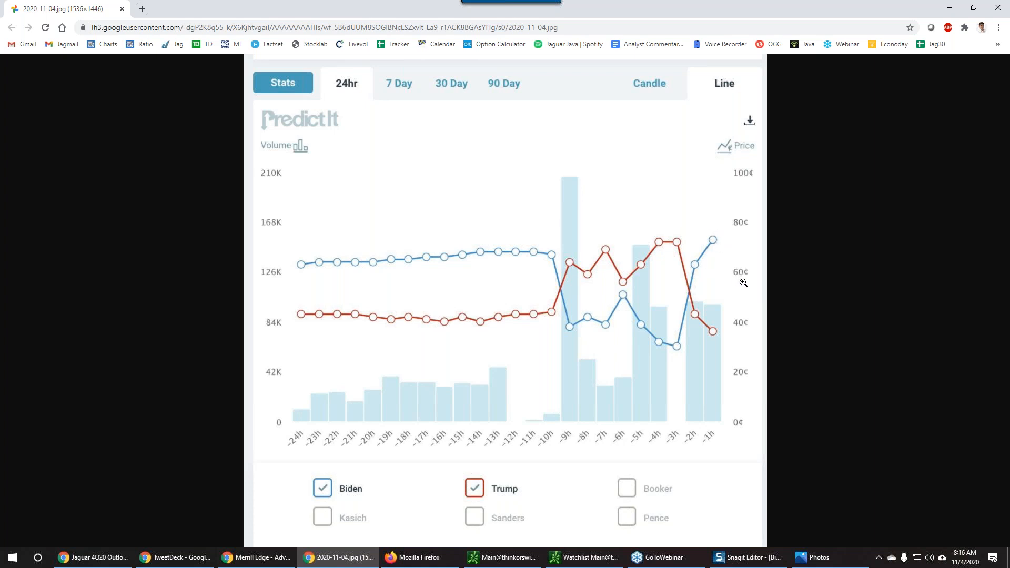
pyautogui.moveTo(741, 324)
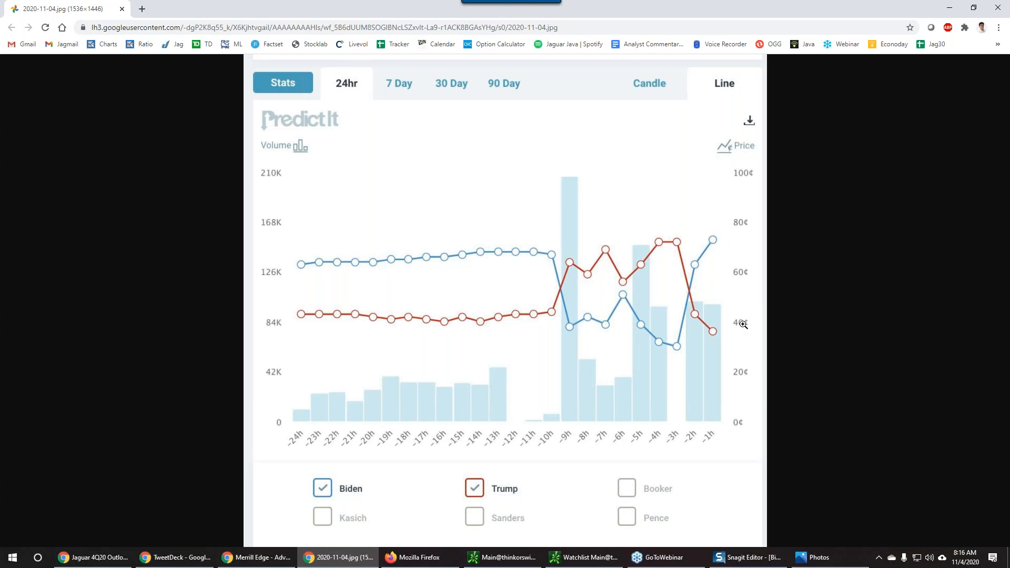
pyautogui.moveTo(814, 320)
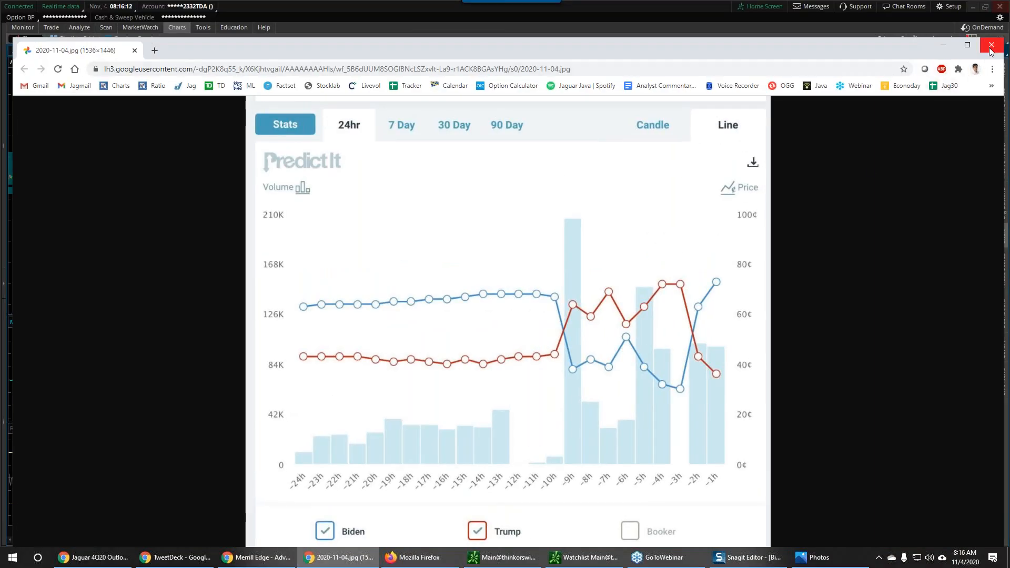
# - Close the PredictIt Biden vs Trump odds chart image in Chrome
pyautogui.click(991, 45)
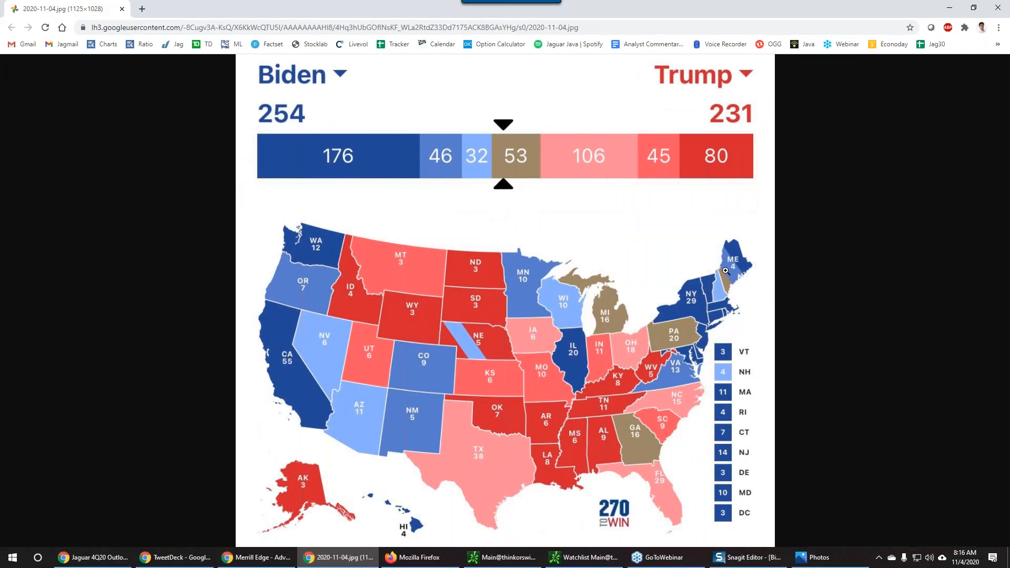
pyautogui.moveTo(837, 313)
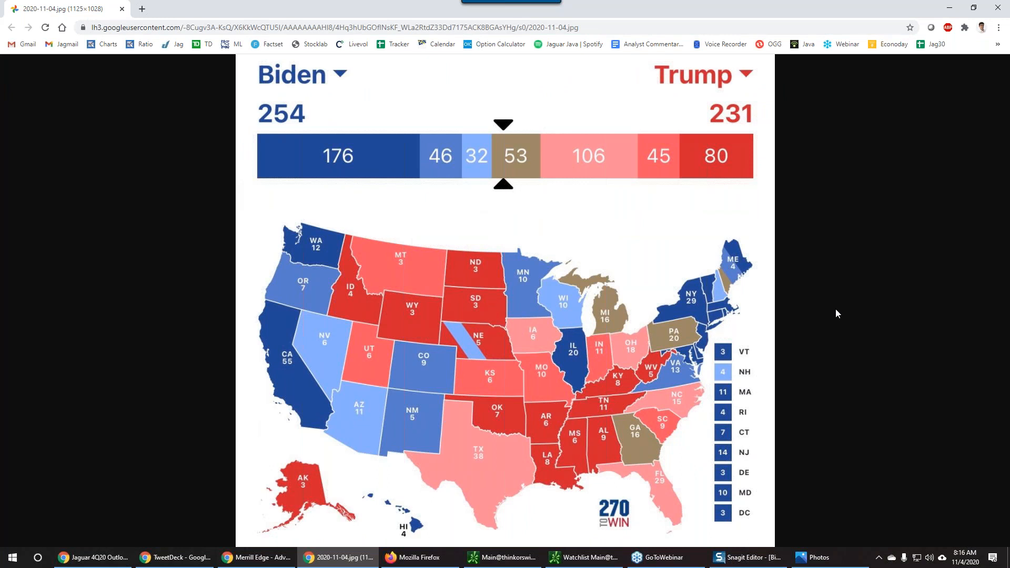
pyautogui.moveTo(801, 317)
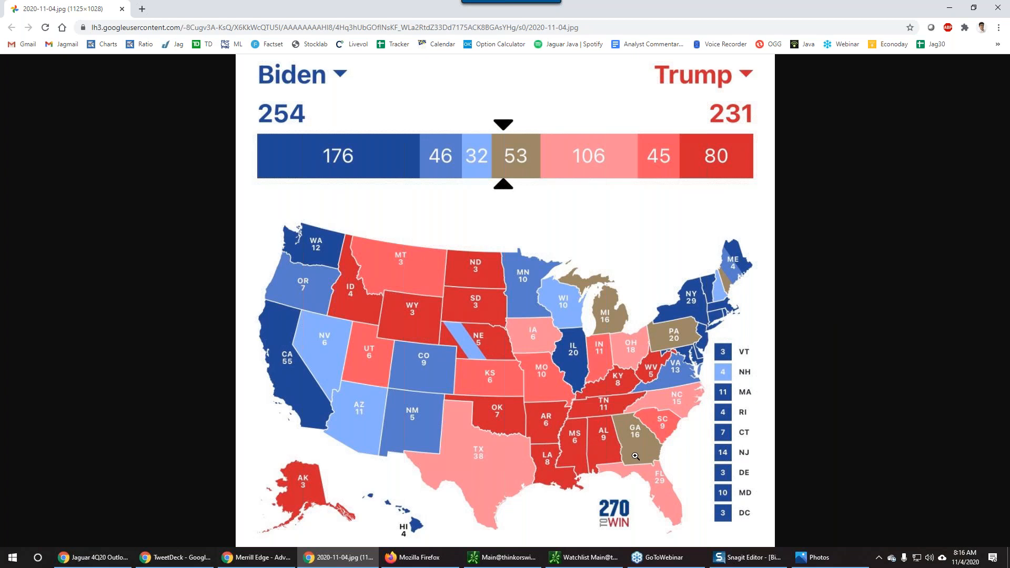
pyautogui.moveTo(644, 433)
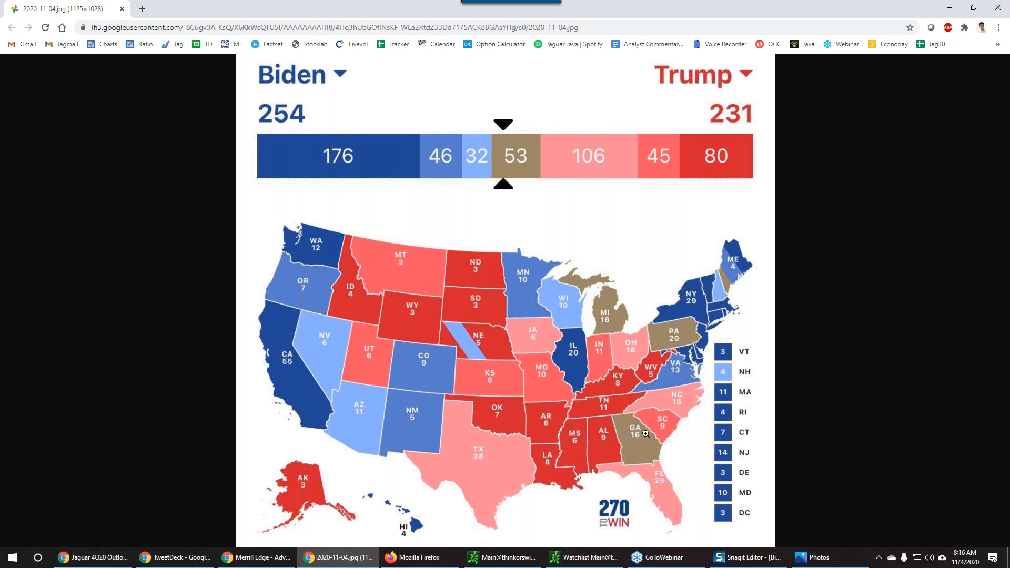
pyautogui.moveTo(495, 148)
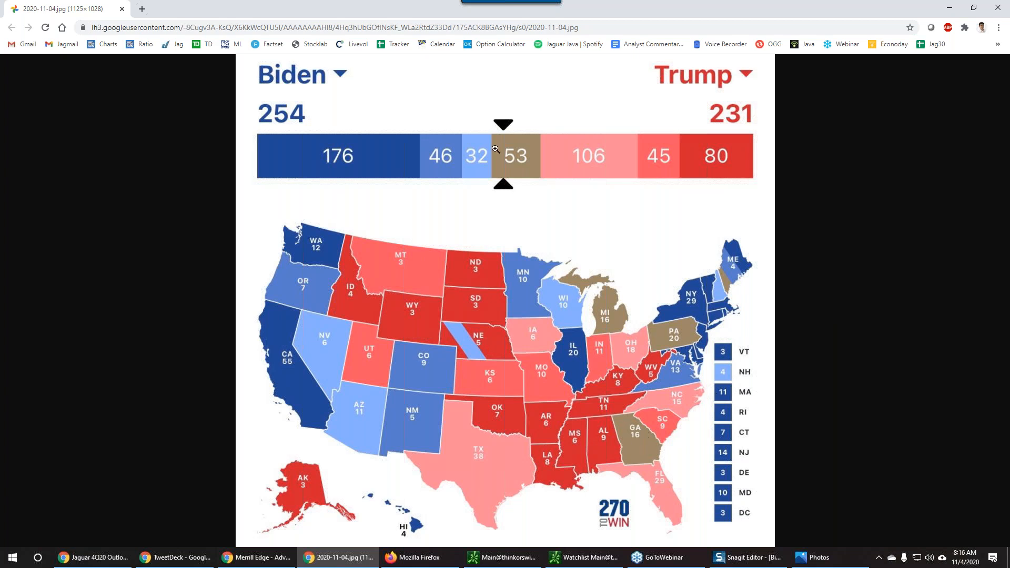
pyautogui.moveTo(317, 121)
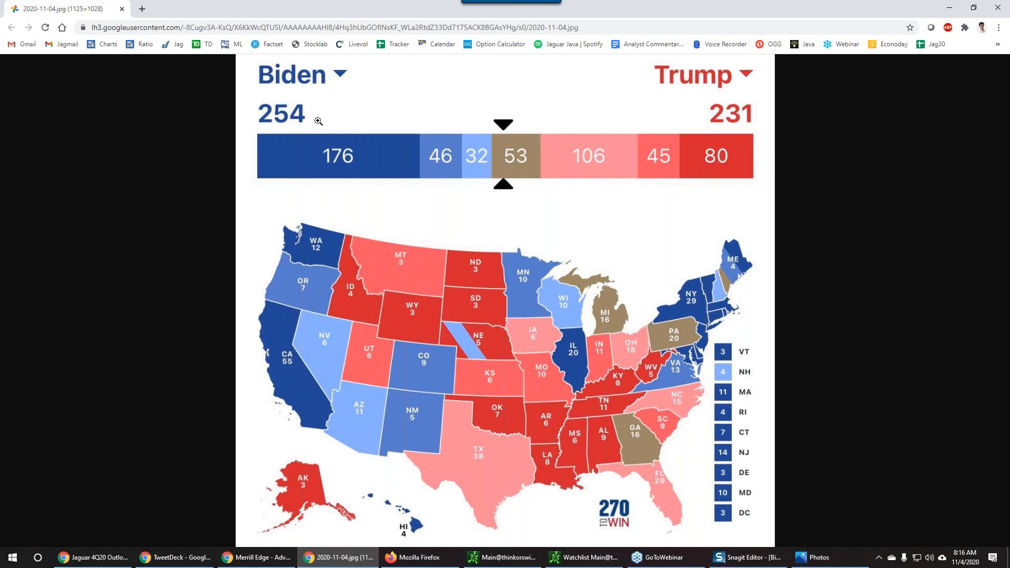
pyautogui.moveTo(618, 320)
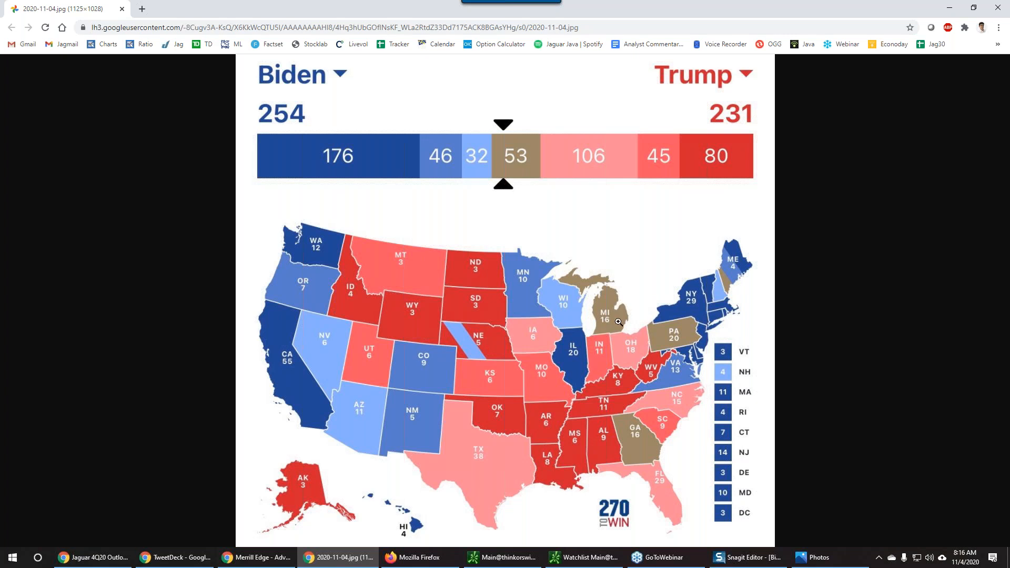
pyautogui.moveTo(613, 320)
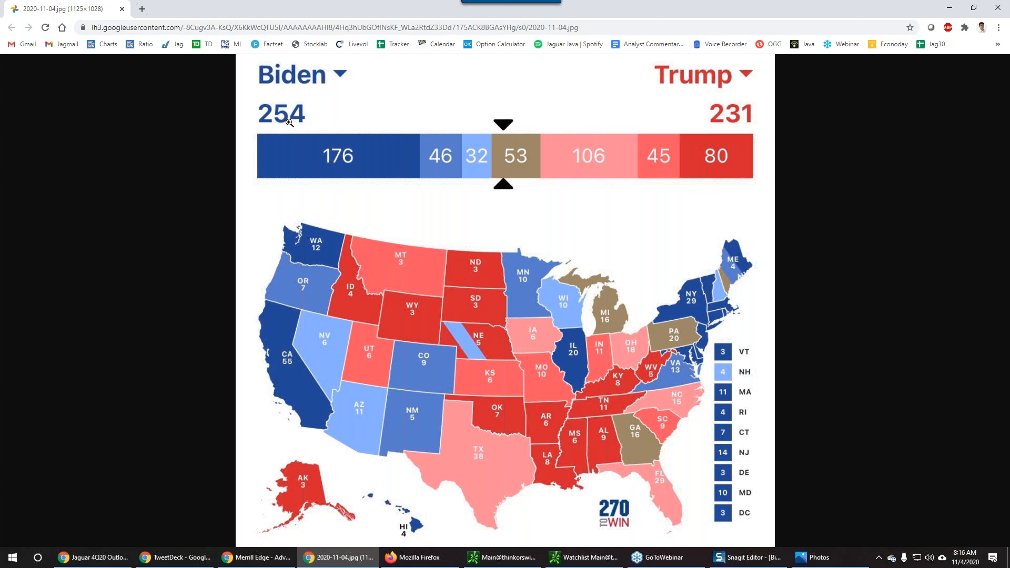
pyautogui.moveTo(638, 309)
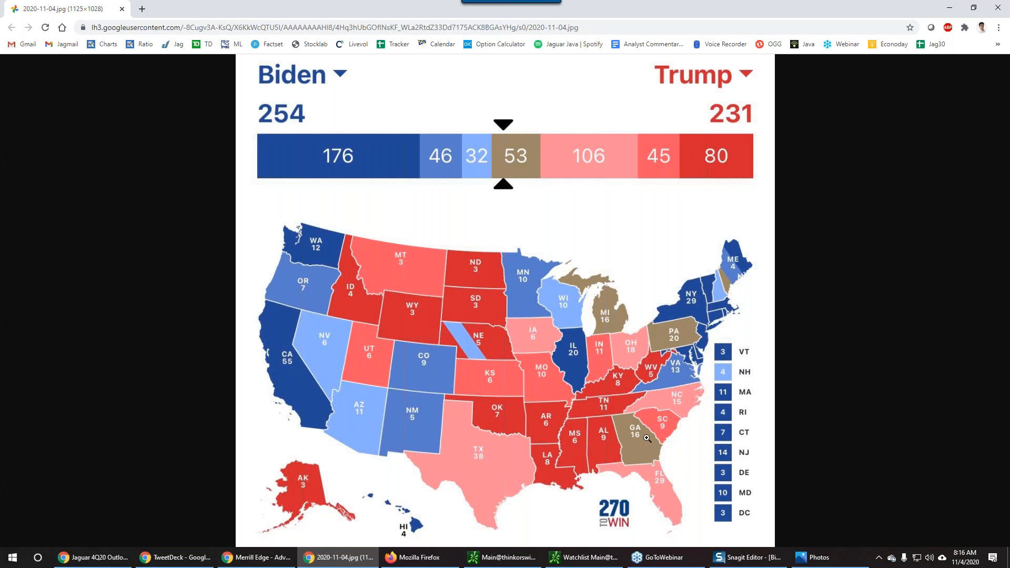
pyautogui.moveTo(602, 276)
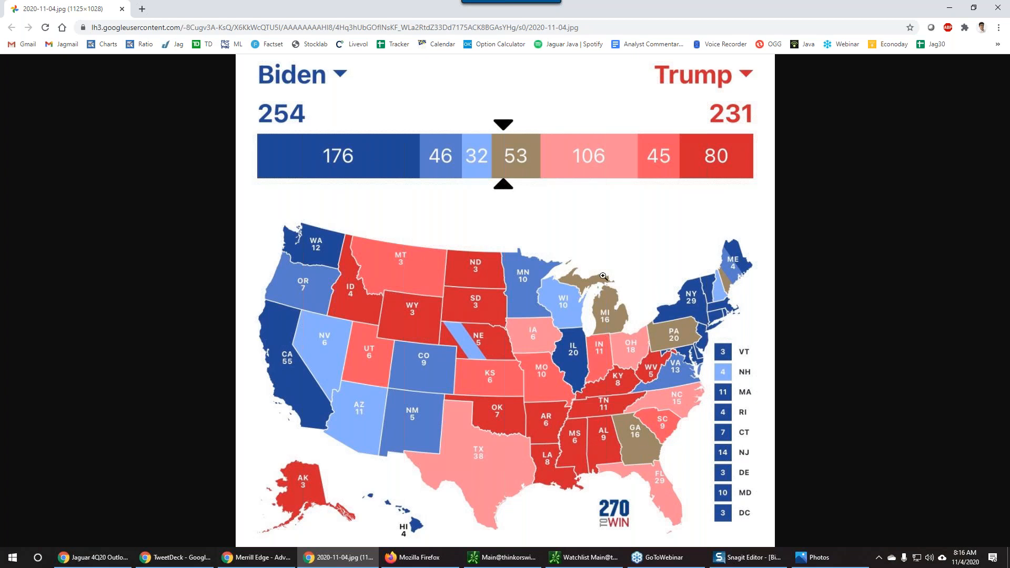
pyautogui.moveTo(606, 328)
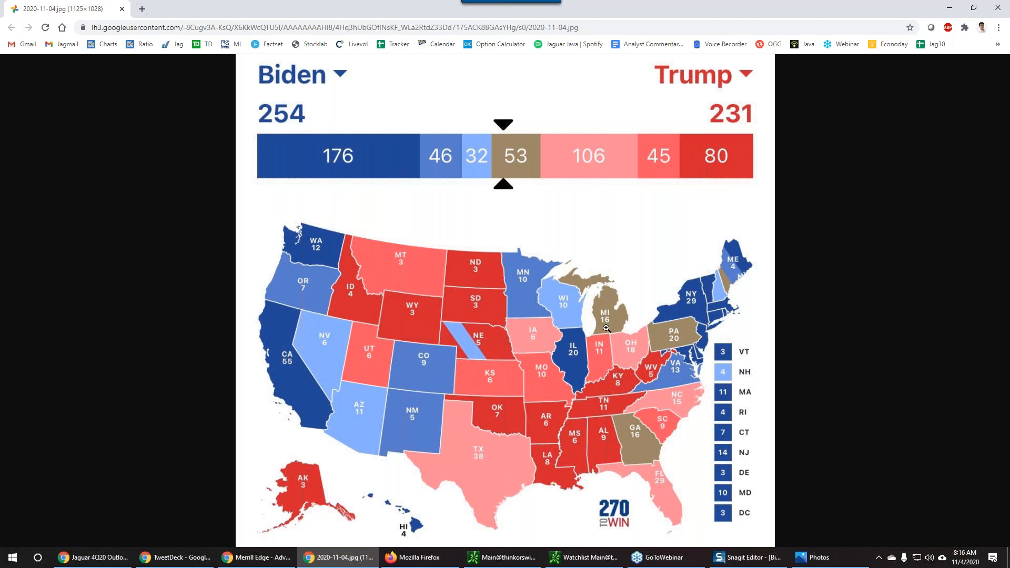
pyautogui.moveTo(595, 259)
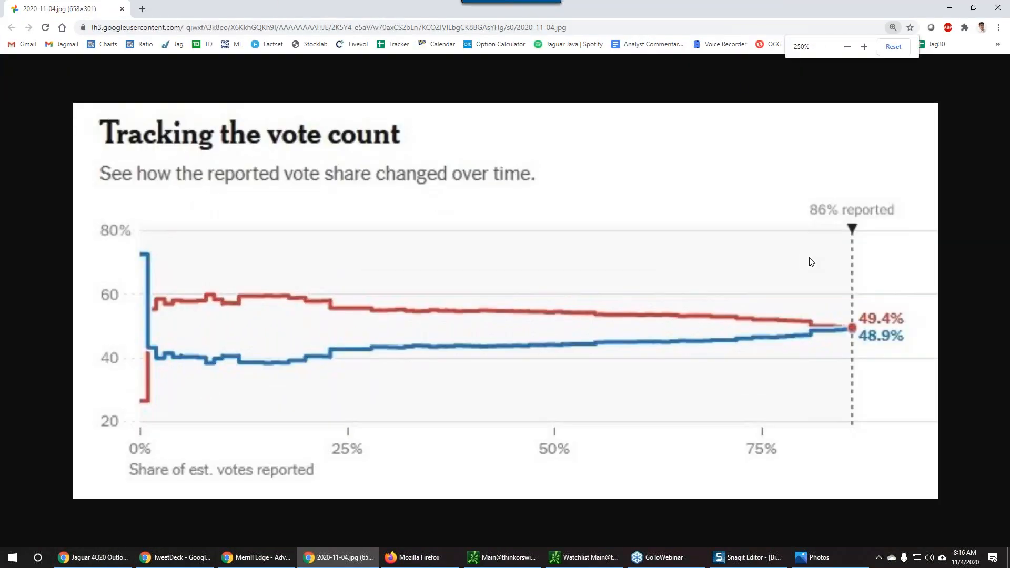
# - Reset the vote-count chart to normal size and close it
pyautogui.click(846, 46)
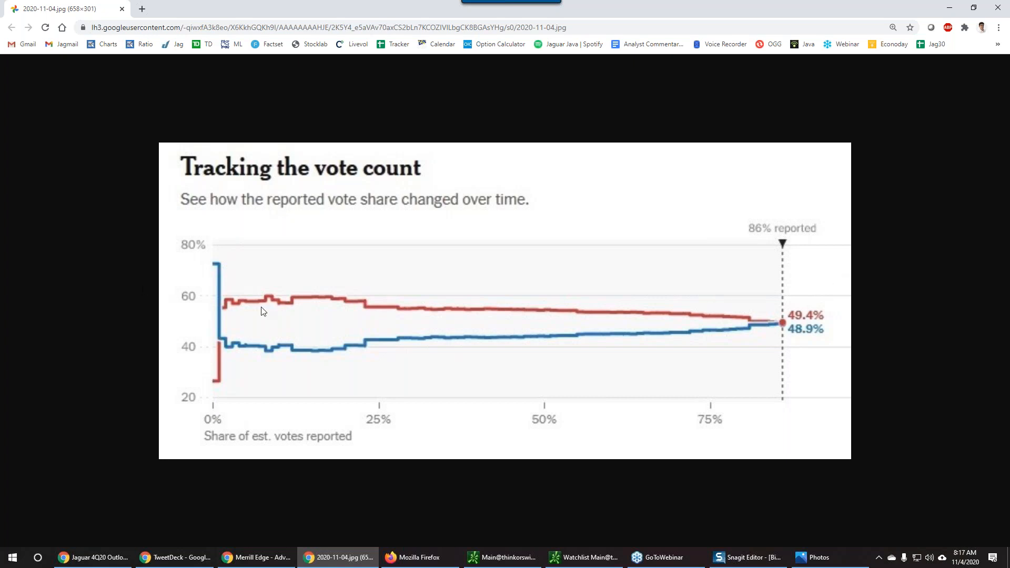
pyautogui.moveTo(802, 249)
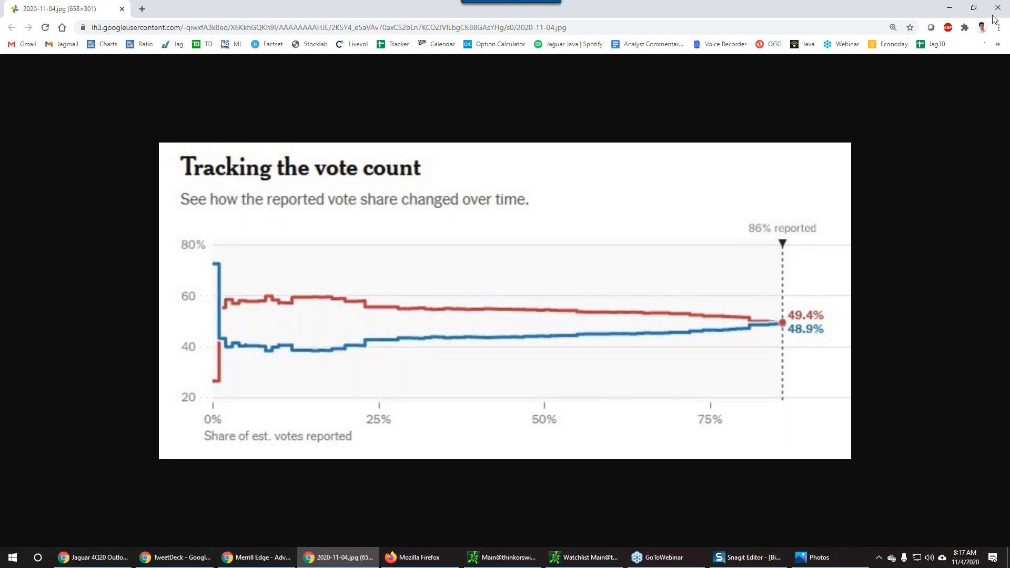
pyautogui.click(92, 557)
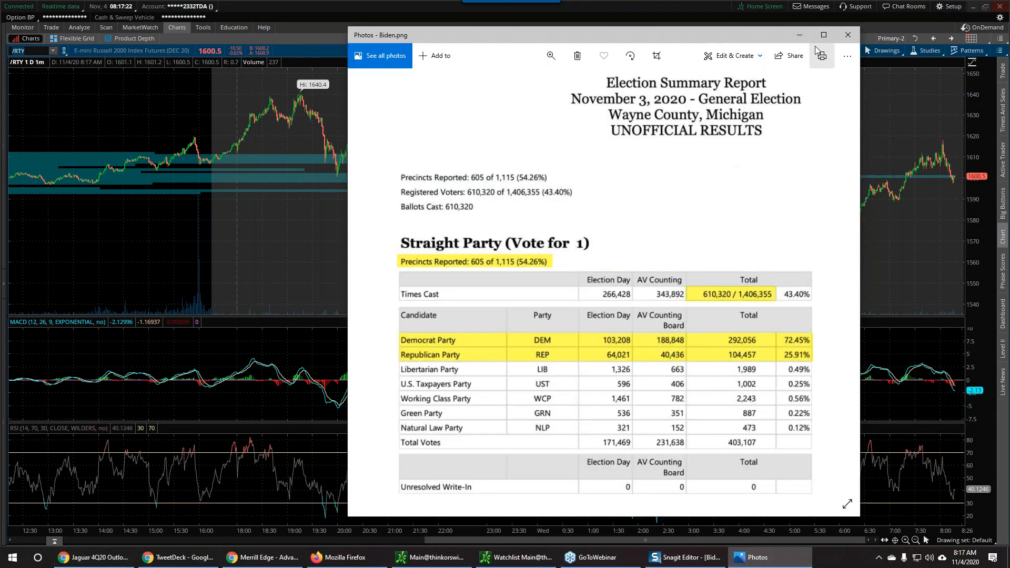
# - Maximize the Photos window showing the Wayne County election summary report
pyautogui.click(823, 34)
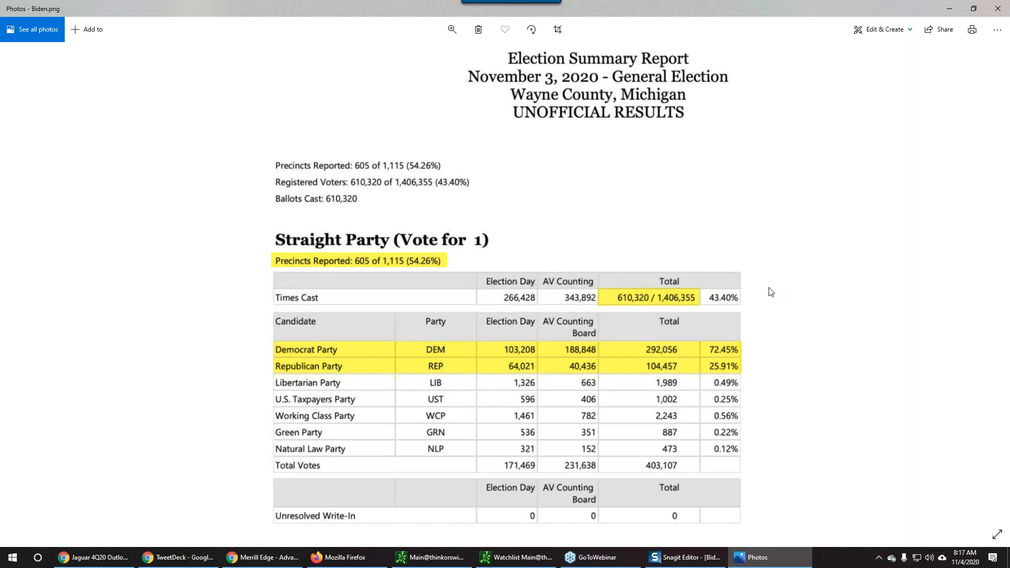
pyautogui.moveTo(363, 254)
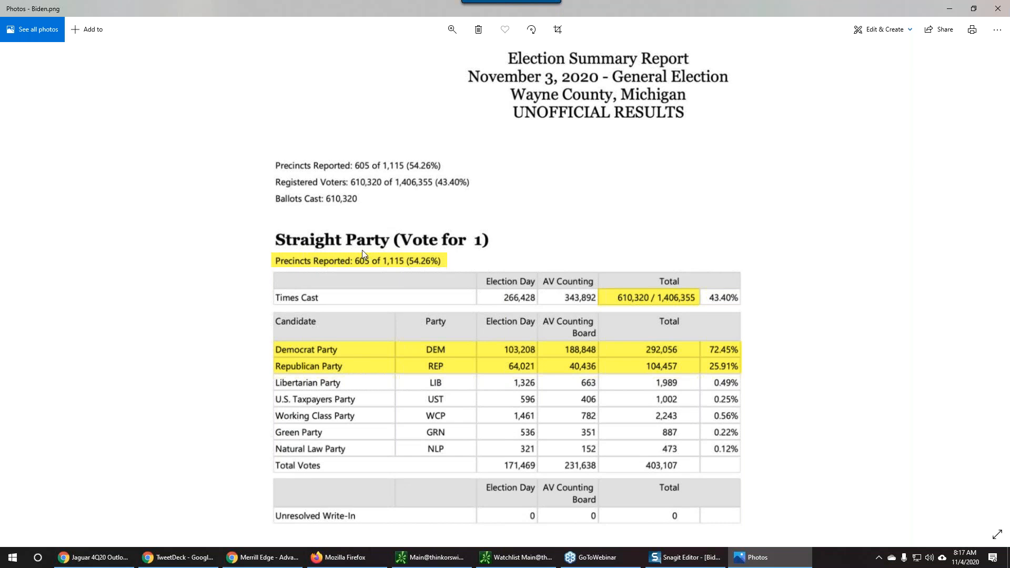
pyautogui.moveTo(432, 268)
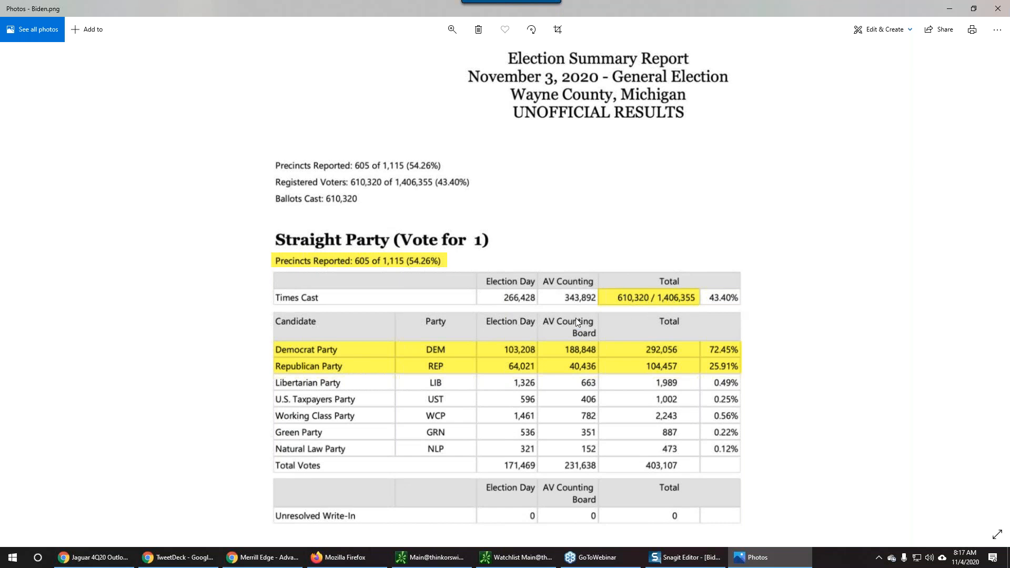
pyautogui.moveTo(586, 355)
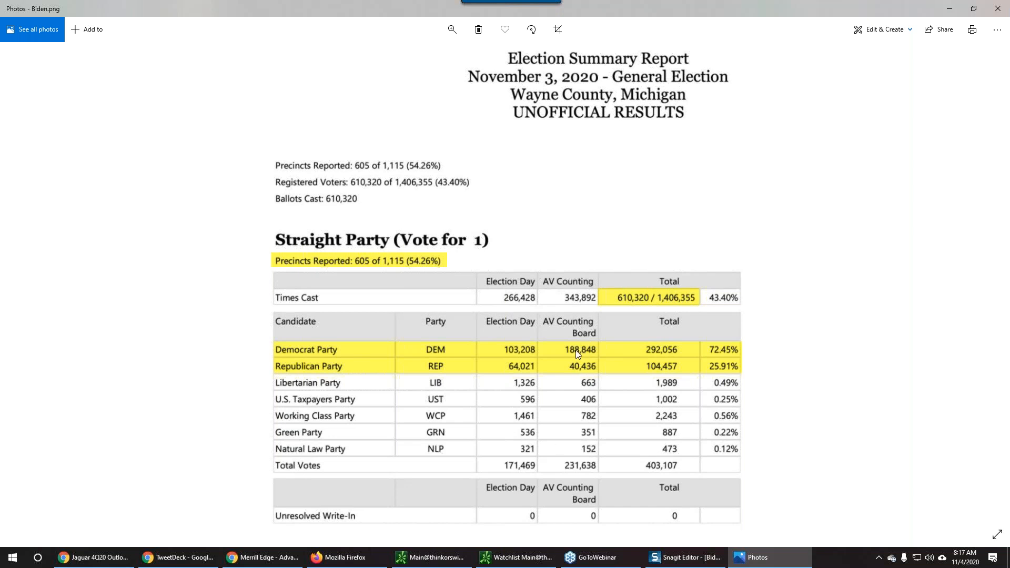
pyautogui.moveTo(698, 349)
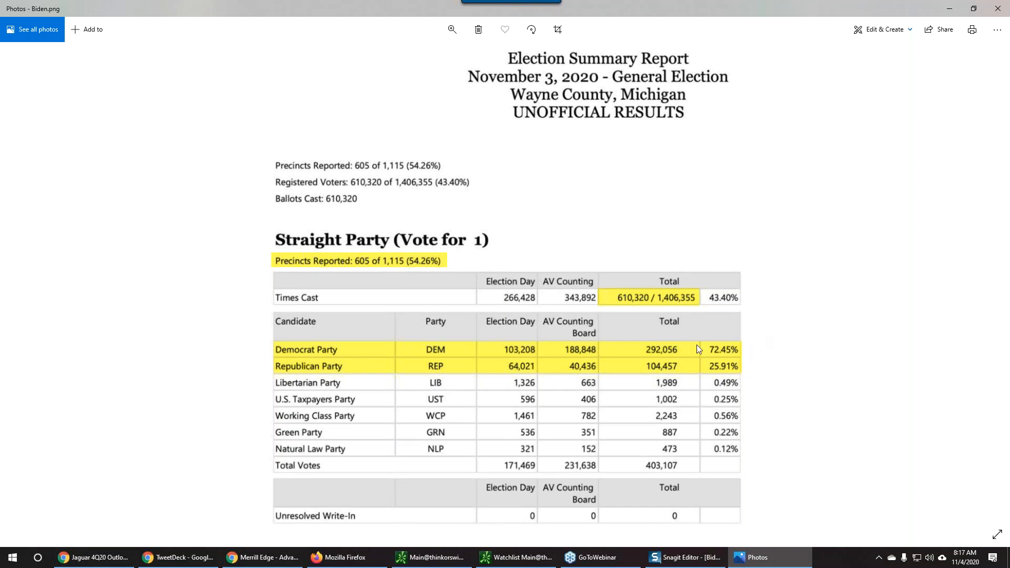
pyautogui.moveTo(728, 369)
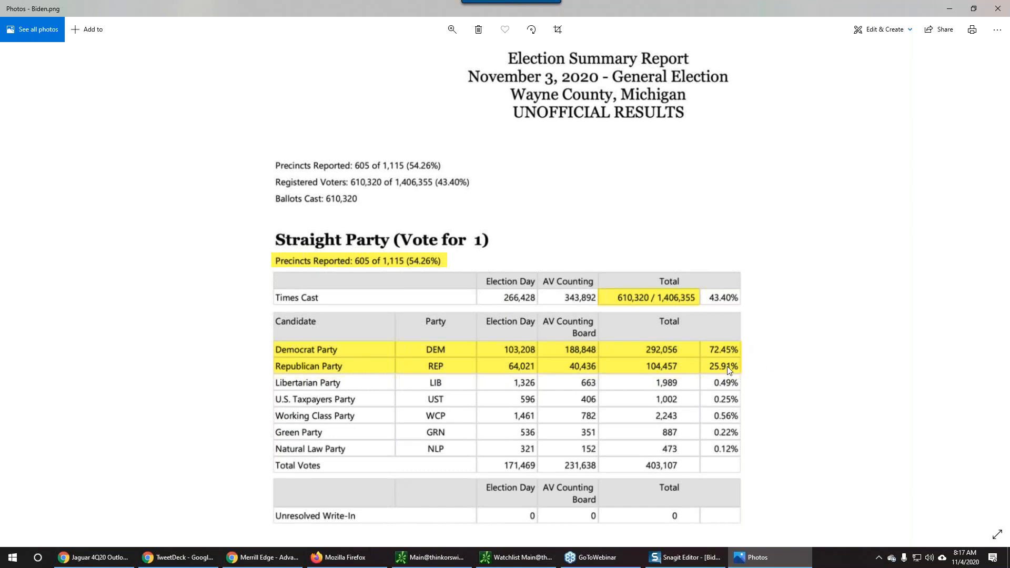
pyautogui.moveTo(430, 343)
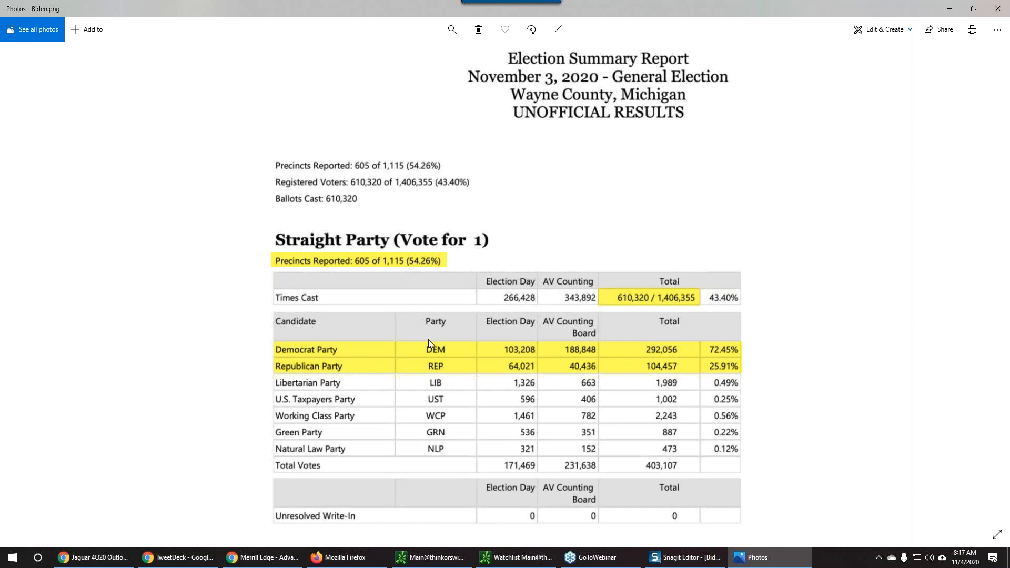
pyautogui.moveTo(487, 365)
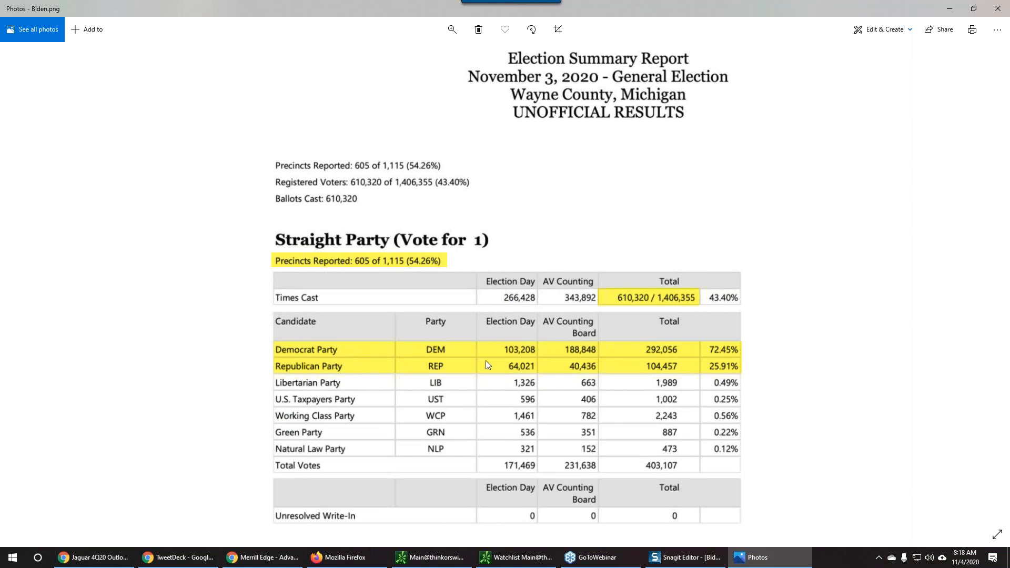
pyautogui.moveTo(723, 360)
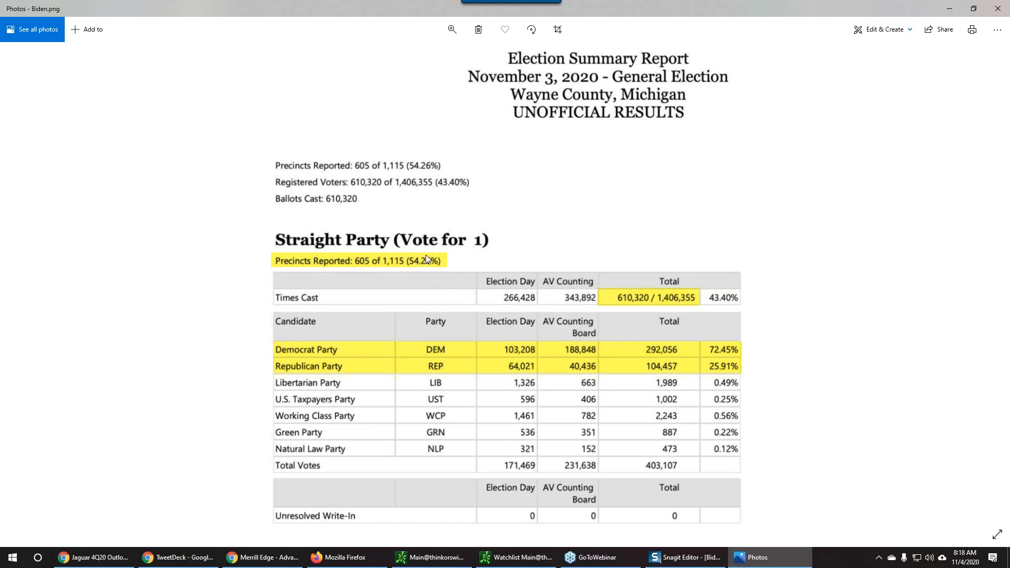
pyautogui.moveTo(593, 343)
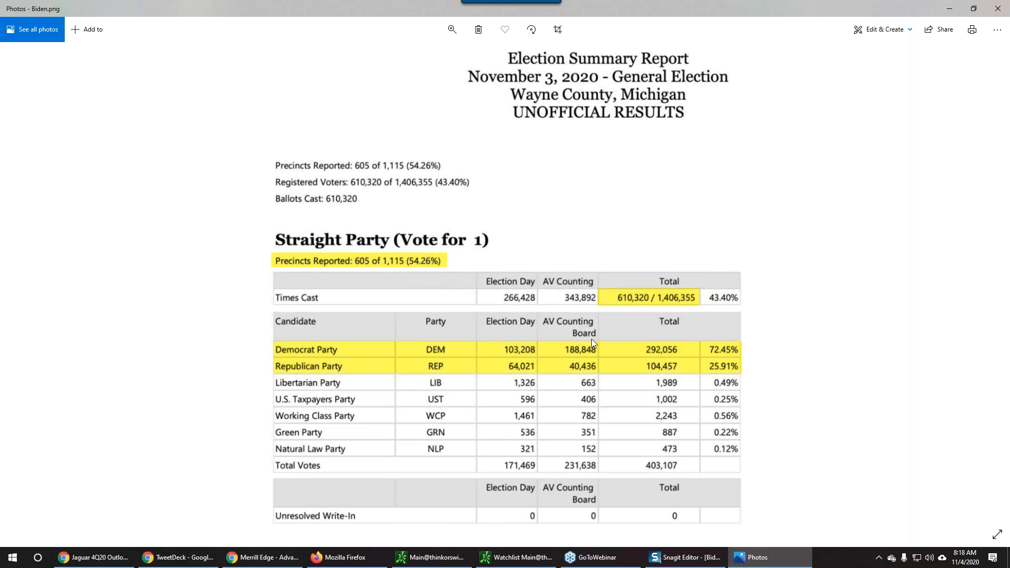
pyautogui.moveTo(674, 372)
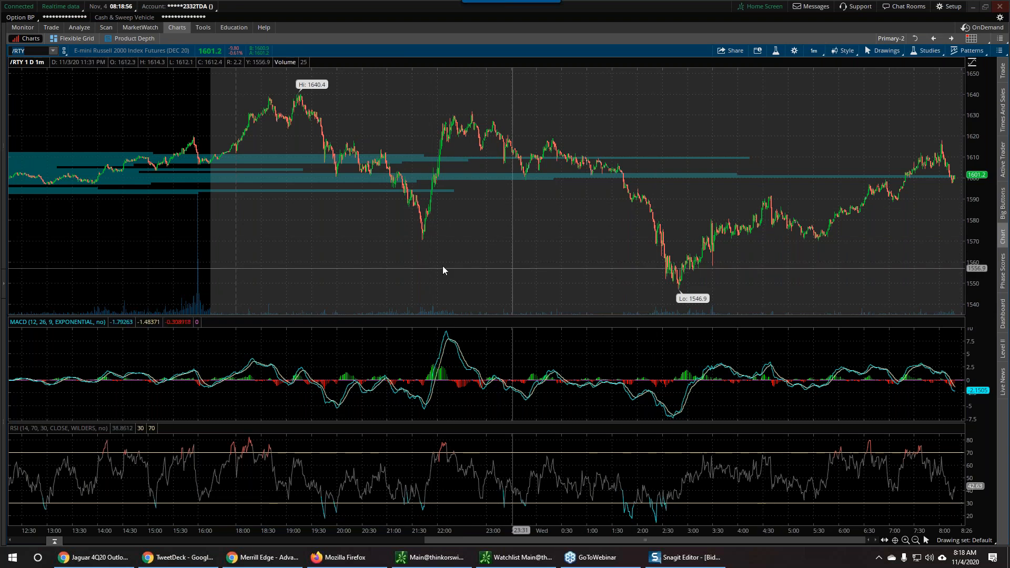
pyautogui.moveTo(523, 269)
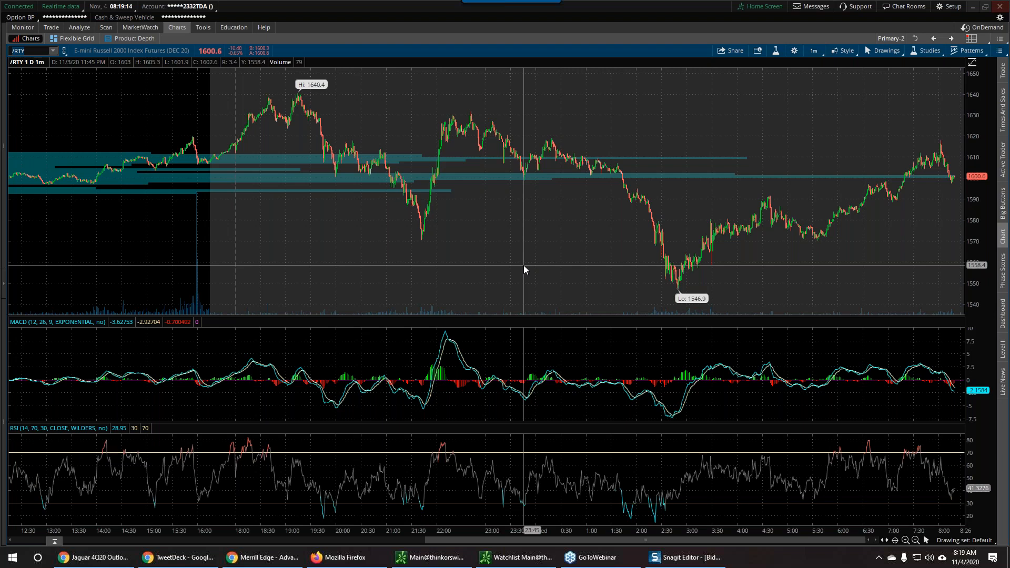
pyautogui.moveTo(580, 241)
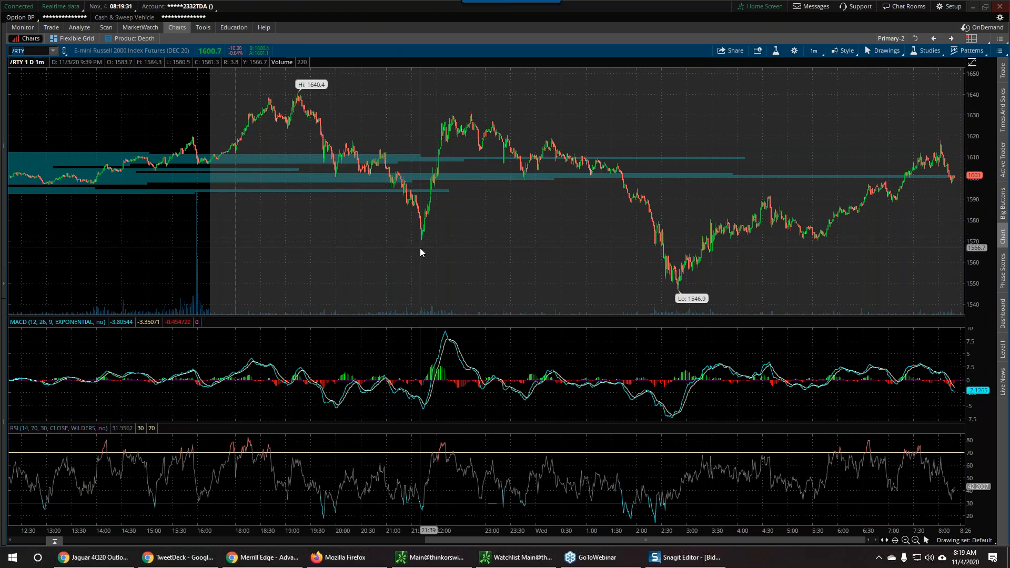
pyautogui.moveTo(441, 133)
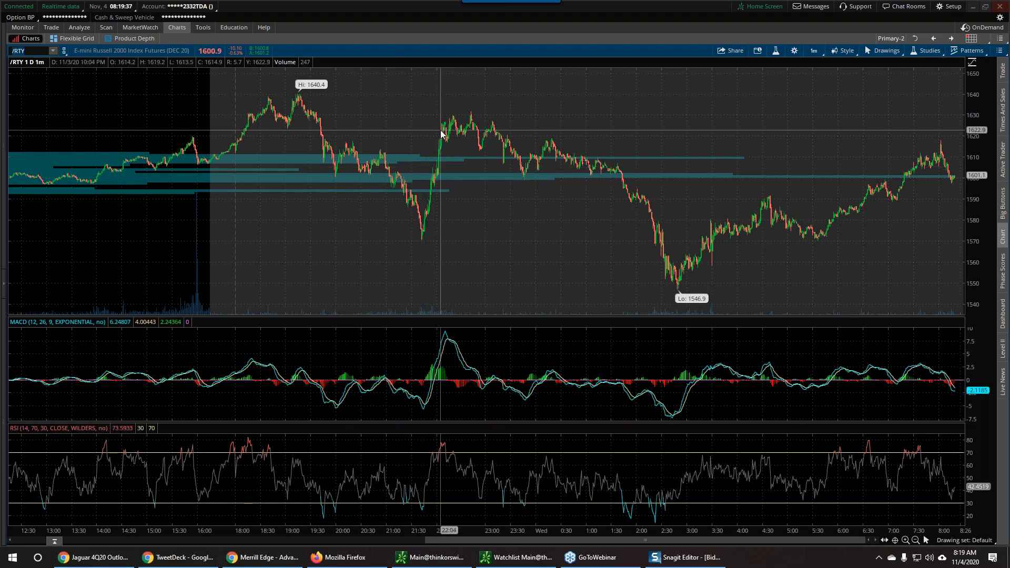
pyautogui.moveTo(676, 274)
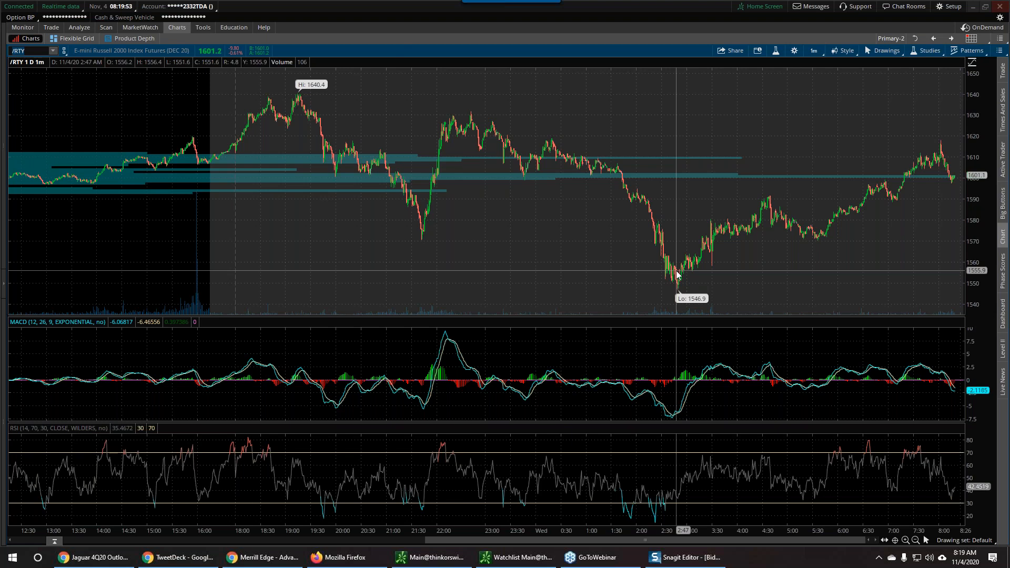
pyautogui.moveTo(721, 256)
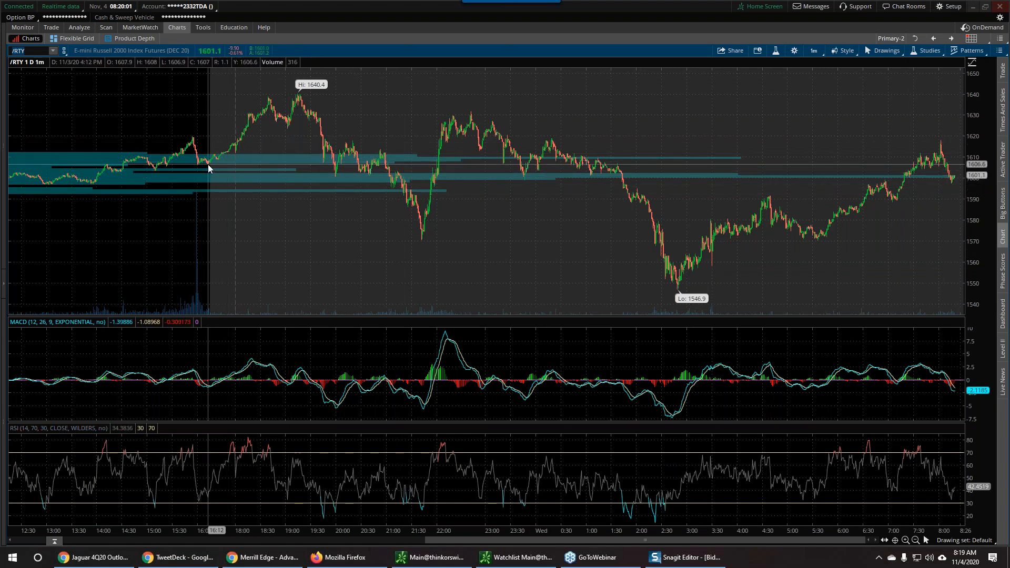
# - Bring up the time frame list over the /RTY one-minute chart
pyautogui.click(813, 51)
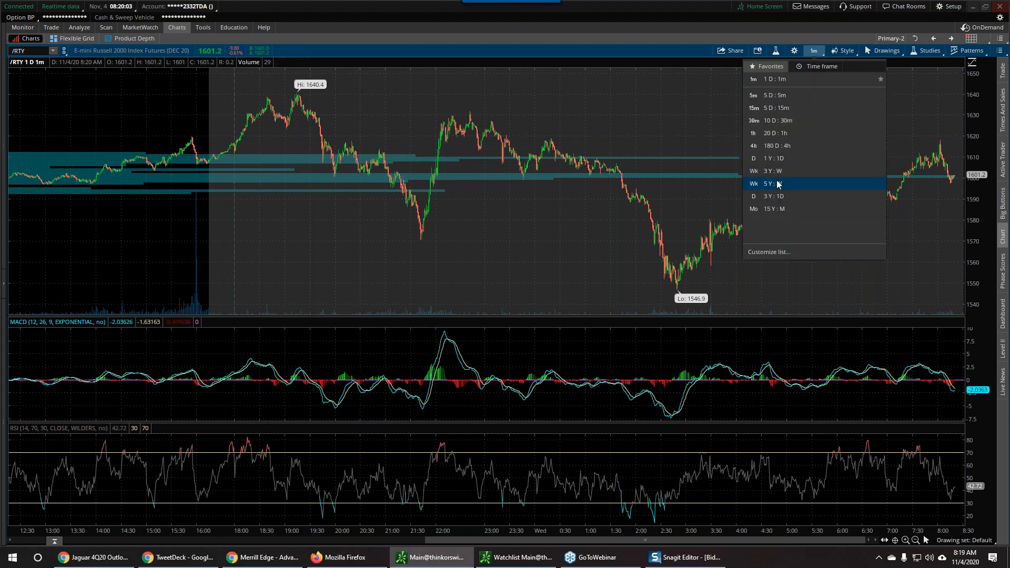
# - Switch to 1Y:1D daily candles and chart the IWM Russell 2000 ETF
pyautogui.click(773, 196)
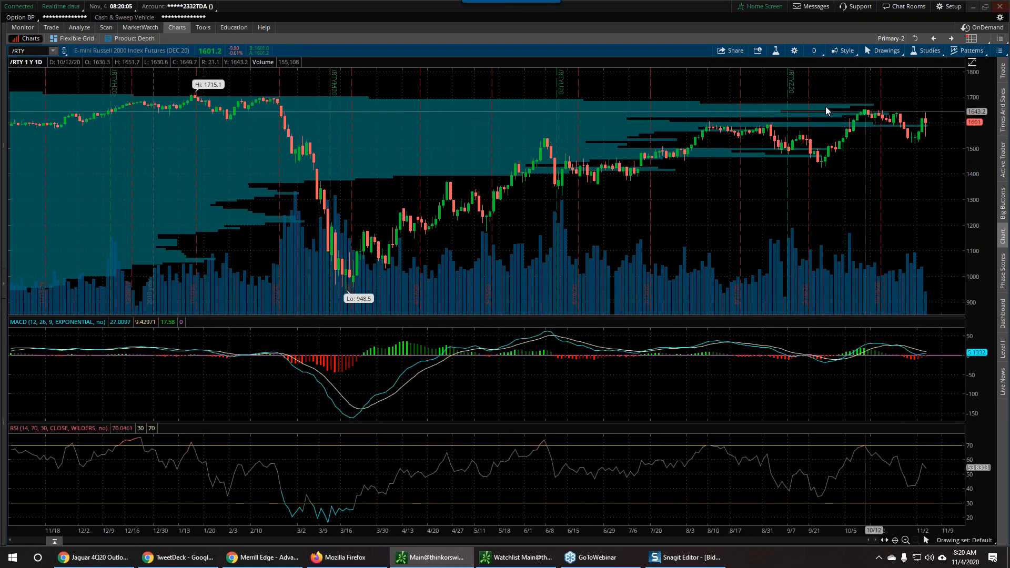
pyautogui.moveTo(647, 114)
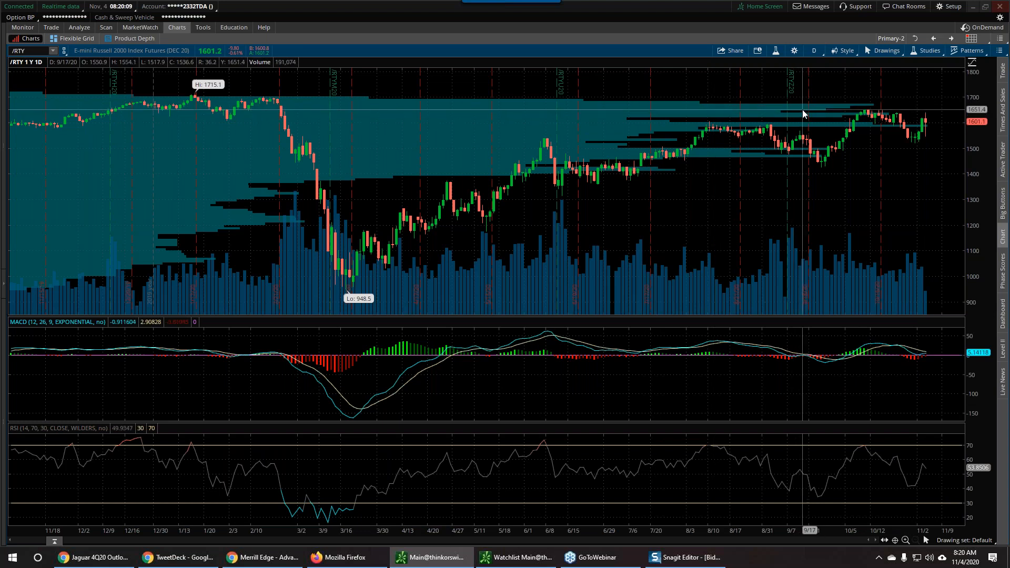
pyautogui.rightClick(803, 114)
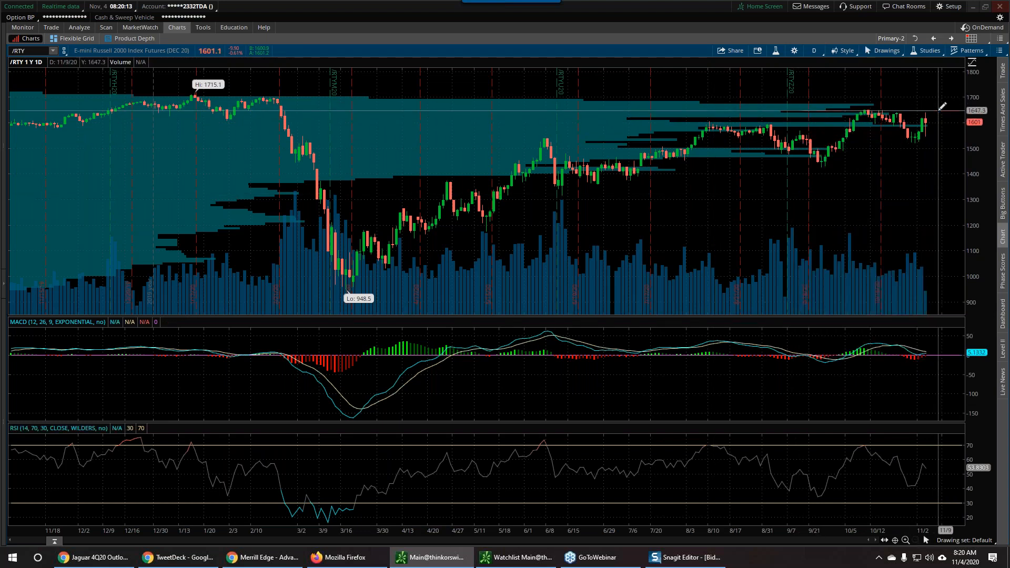
pyautogui.click(606, 356)
pyautogui.write('IWM')
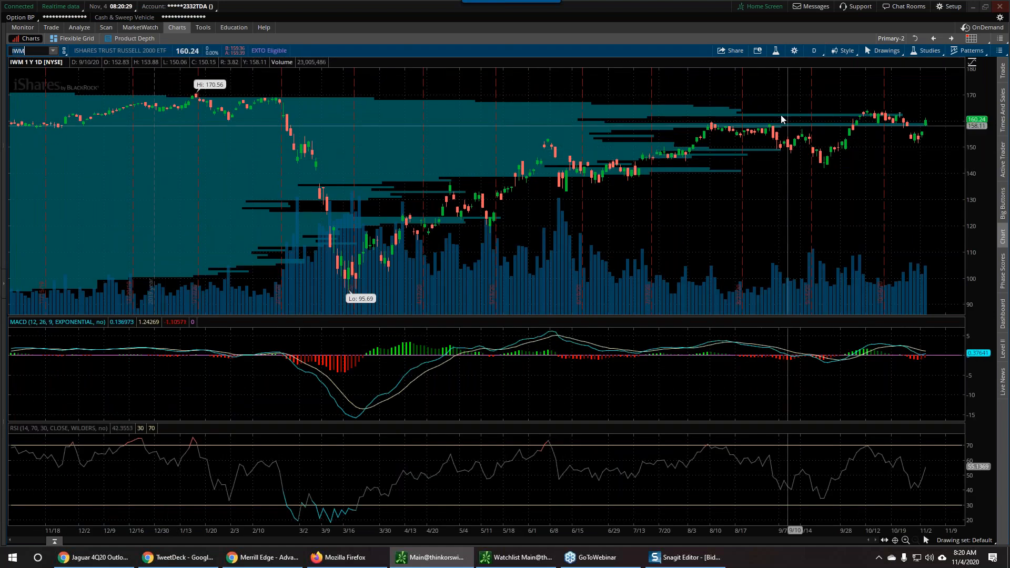
# - Restyle the horizontal line at IWM's recent highs to red, then view the IWM option chain
pyautogui.rightClick(781, 119)
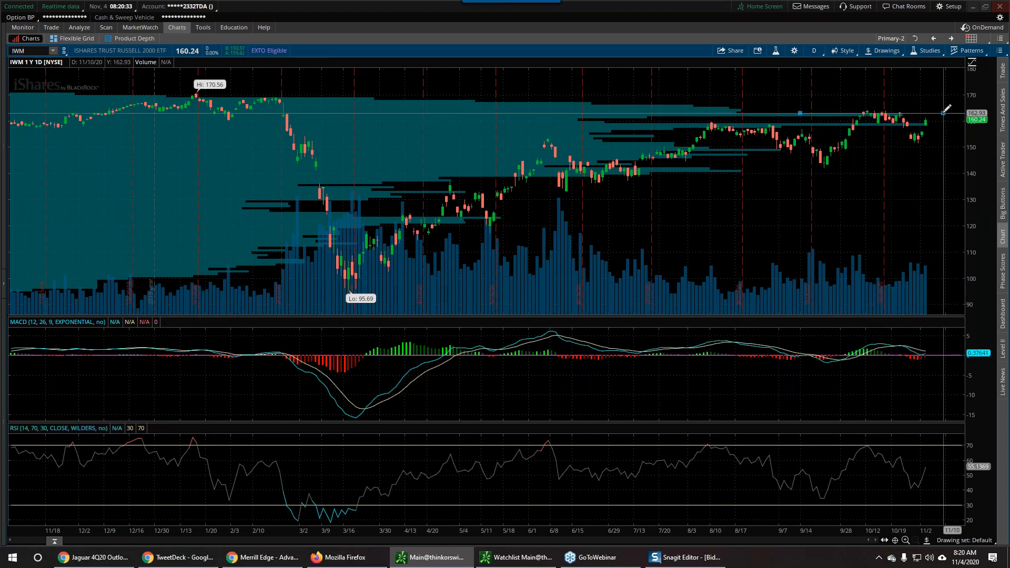
pyautogui.rightClick(940, 115)
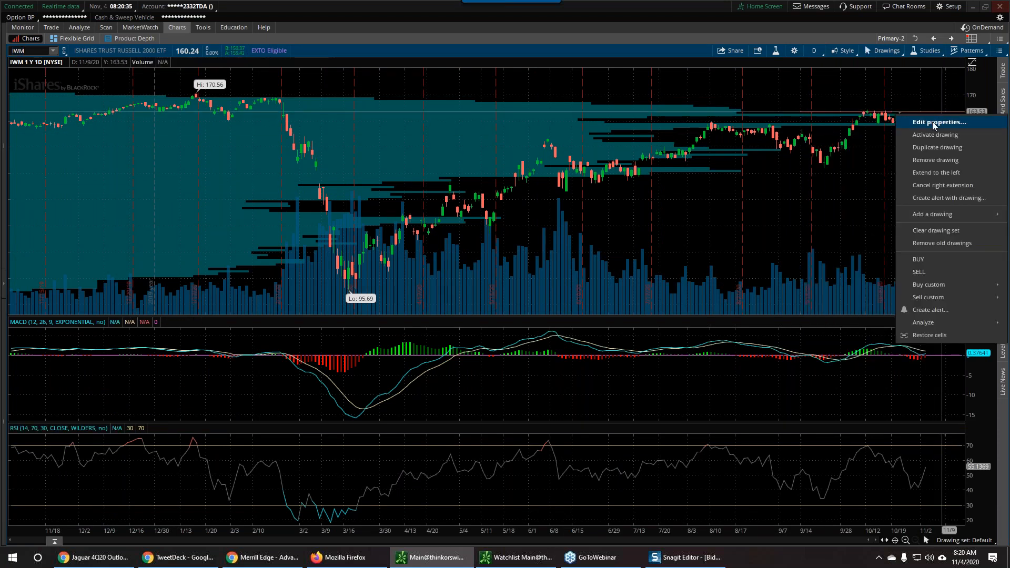
pyautogui.click(938, 122)
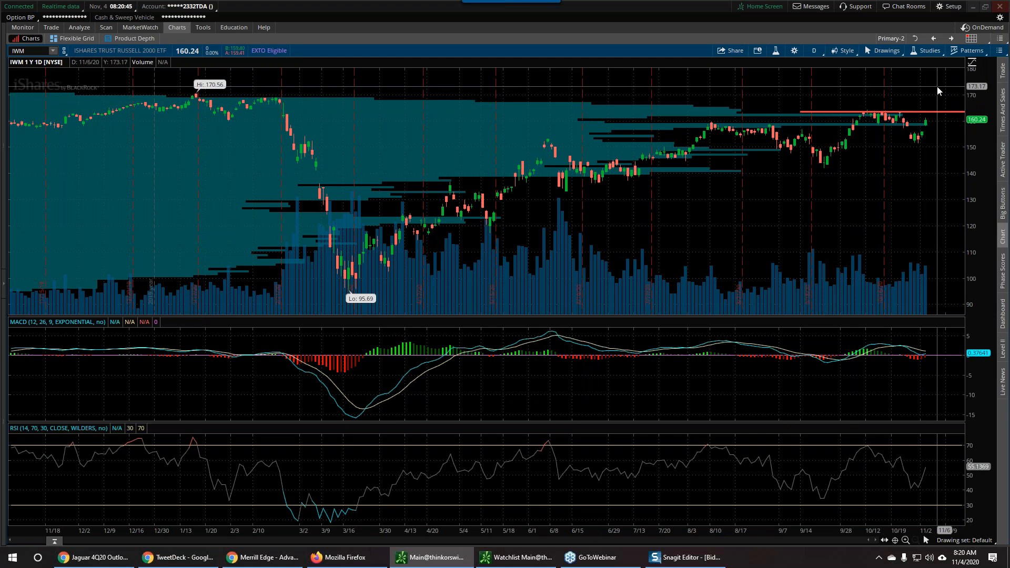
pyautogui.click(50, 27)
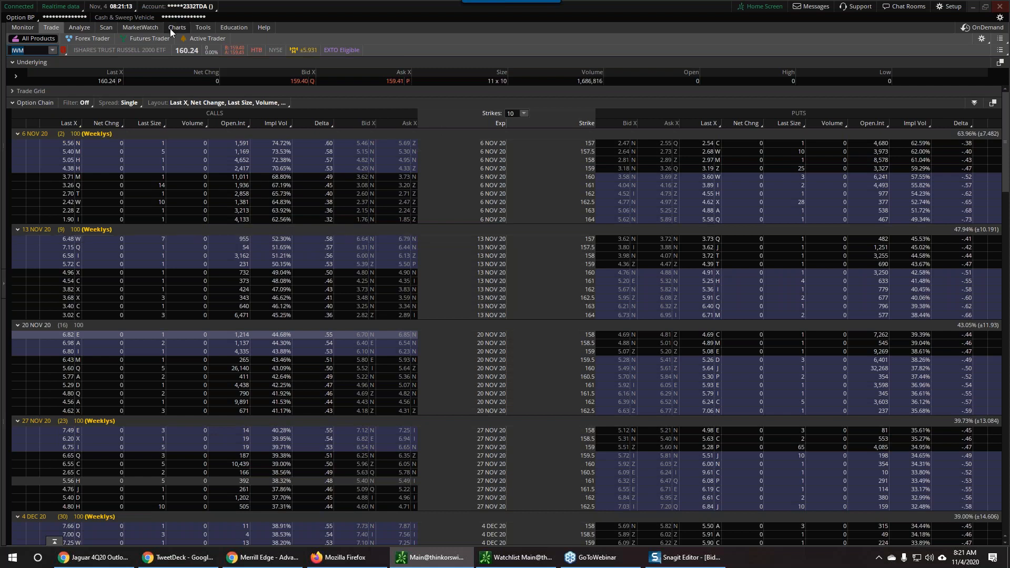
# - Chart VIX, check the 1D:1m intraday view, then return to 1Y:1D daily bars
pyautogui.click(177, 28)
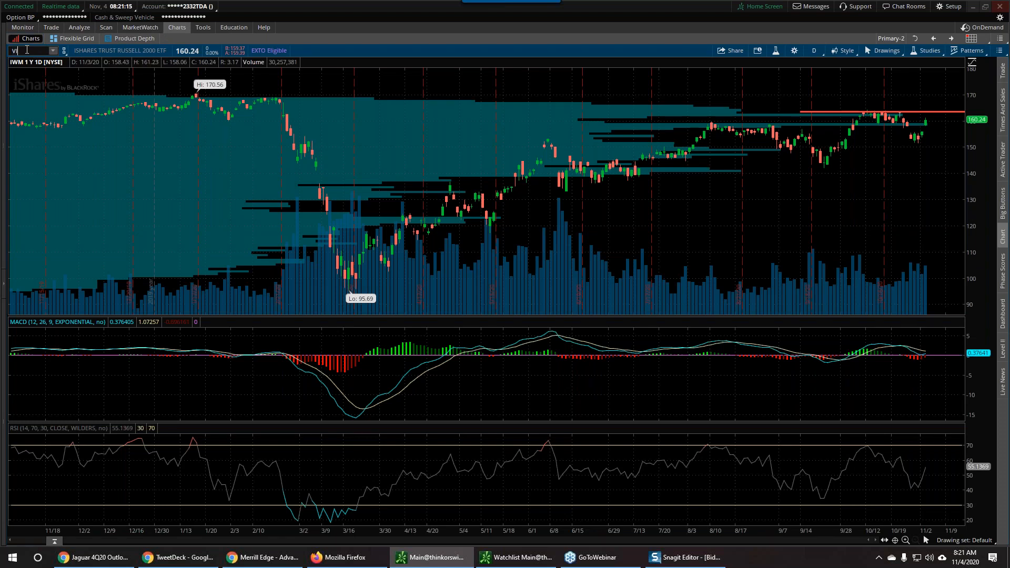
pyautogui.write('VIX')
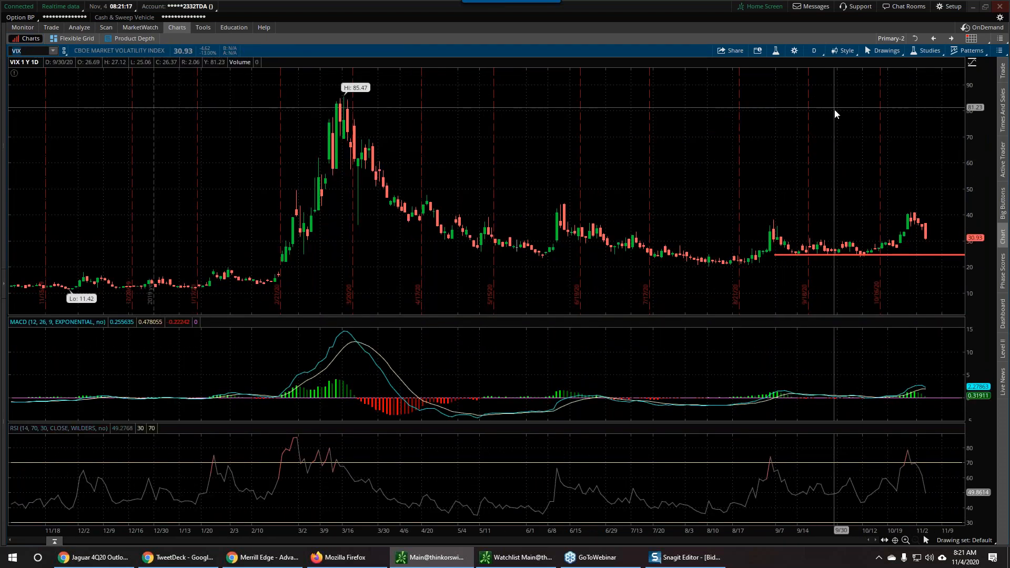
pyautogui.moveTo(927, 228)
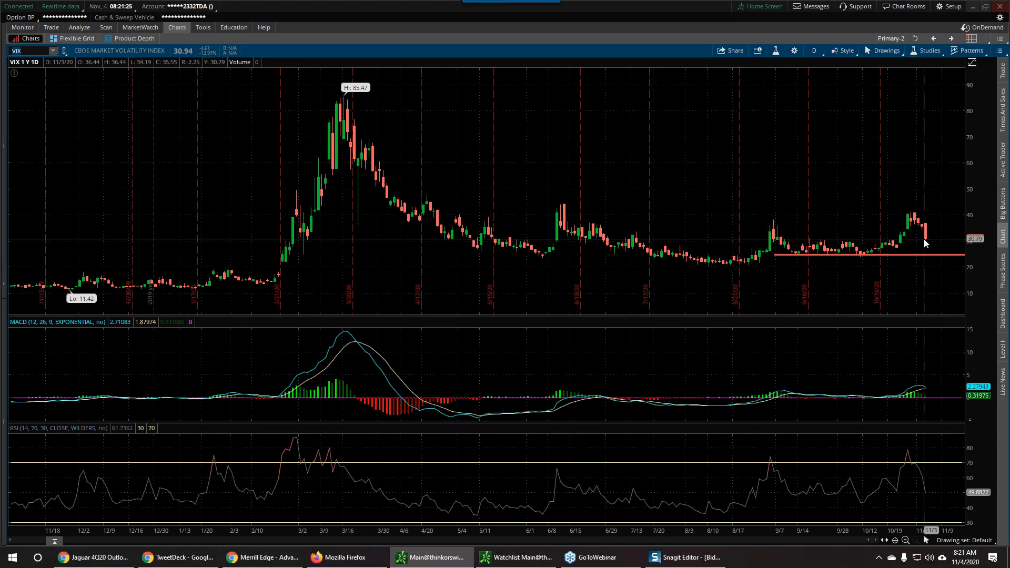
pyautogui.click(813, 50)
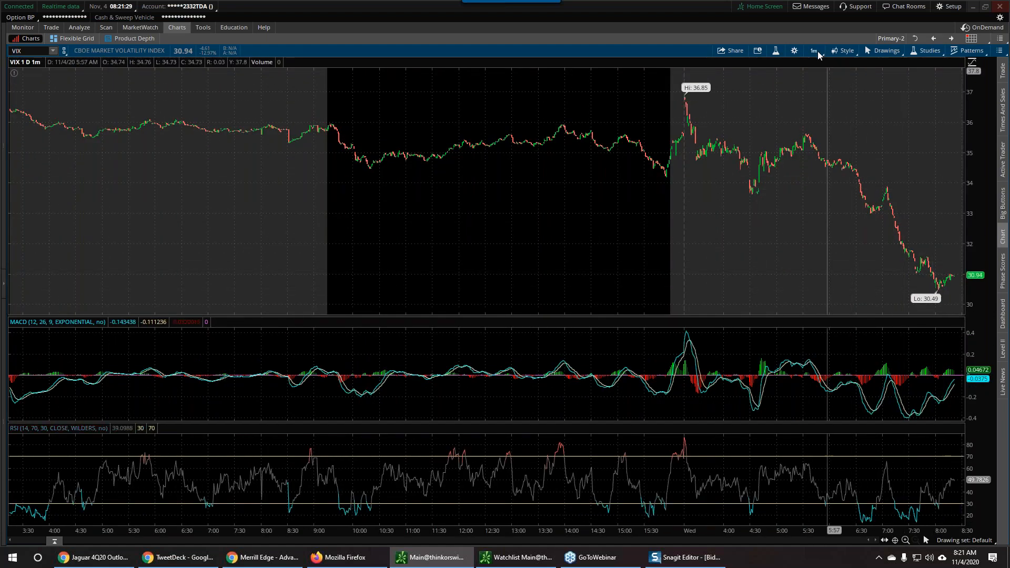
pyautogui.click(813, 51)
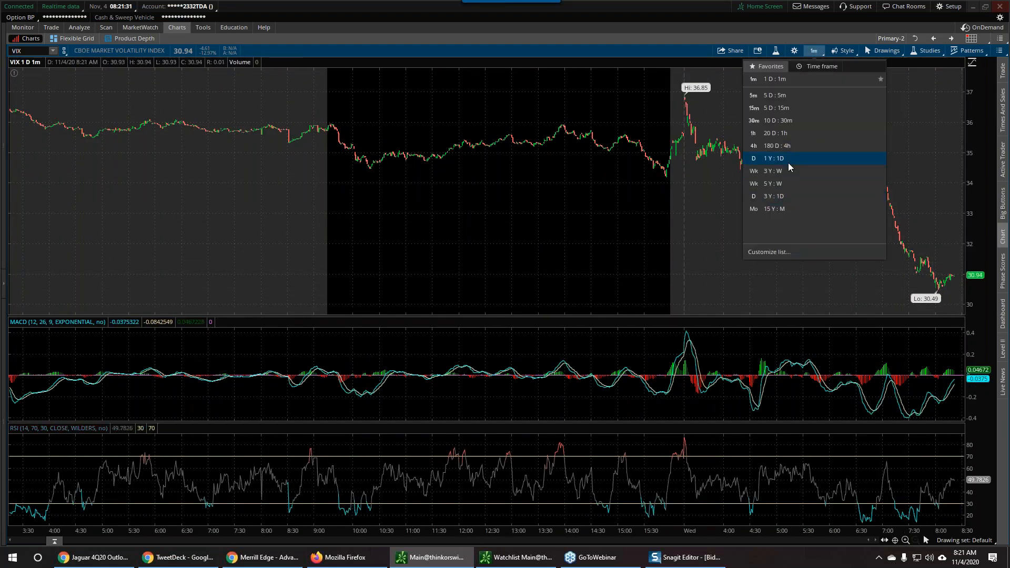
pyautogui.click(777, 158)
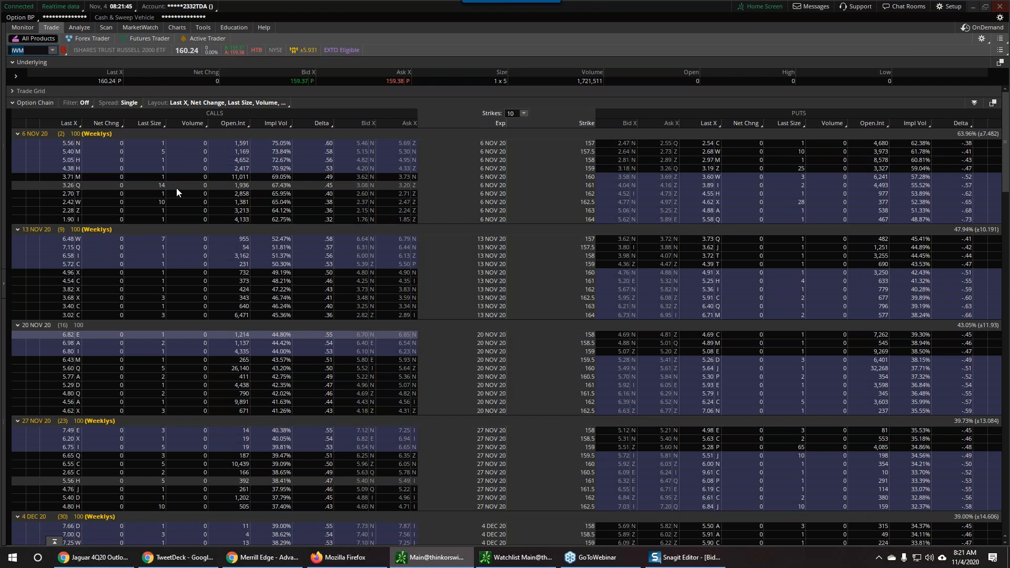
# - Return to the IWM one-year daily chart with volume profile, MACD and RSI
pyautogui.click(177, 27)
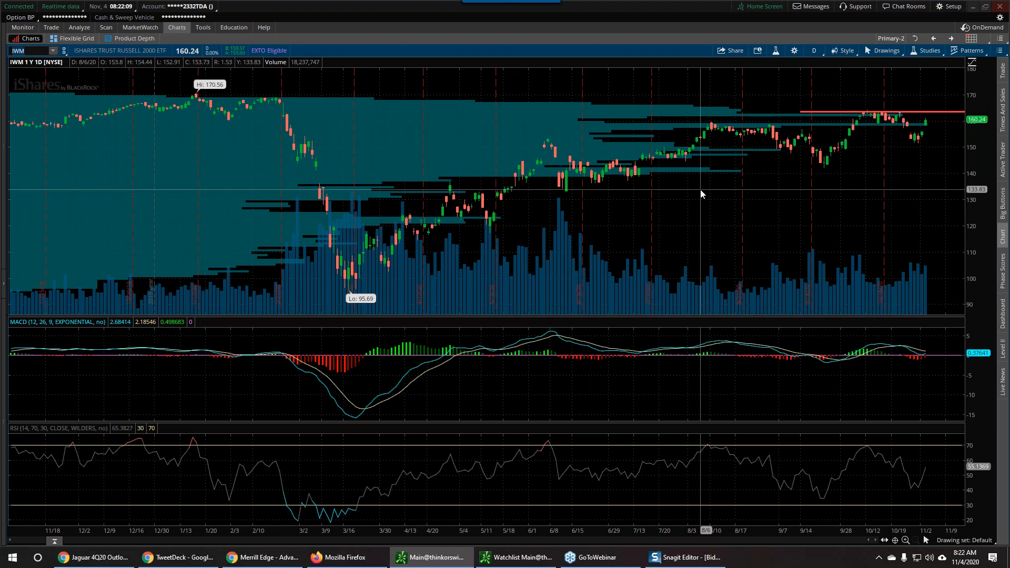
pyautogui.moveTo(722, 195)
pyautogui.write('UBER')
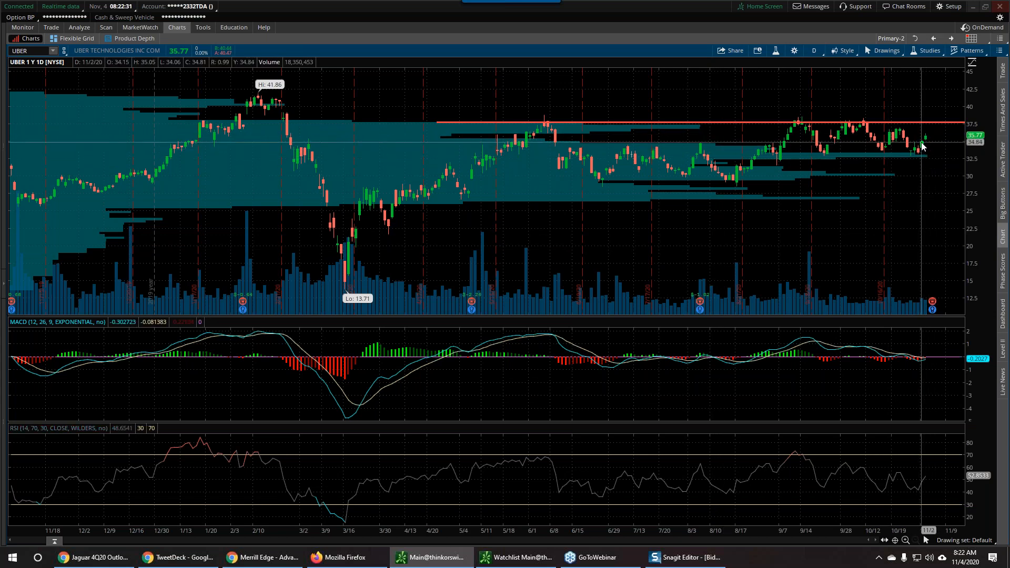
# - View UBER as 1D:1m intraday bars, then as 180D:4h bars showing the breakout spike
pyautogui.click(813, 50)
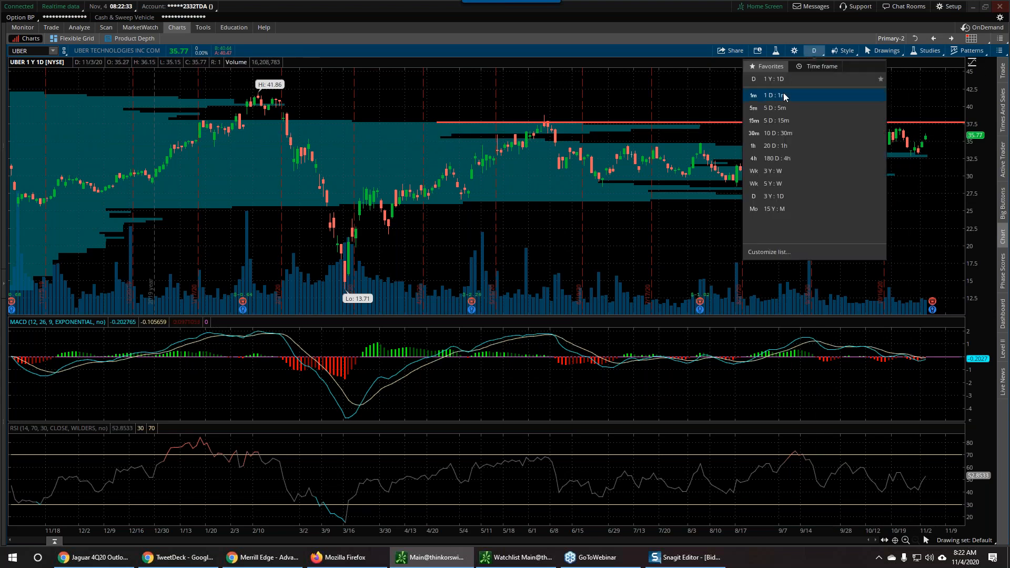
pyautogui.click(776, 96)
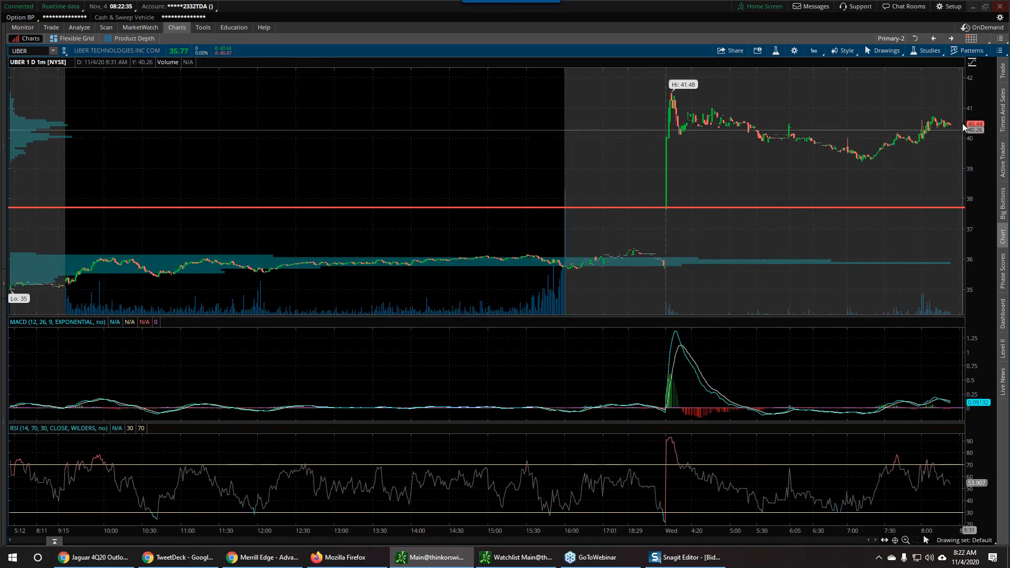
pyautogui.moveTo(950, 130)
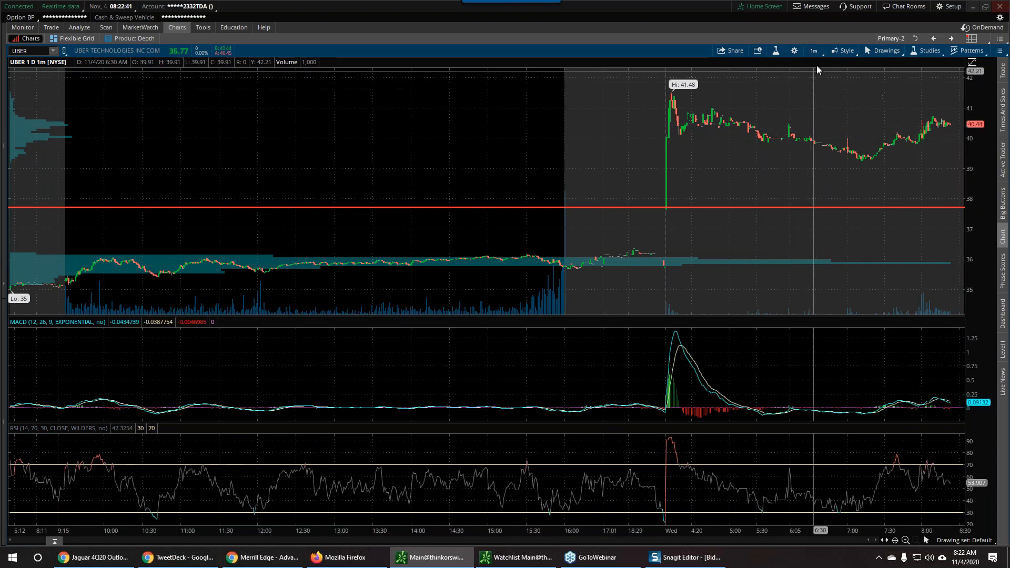
pyautogui.click(813, 50)
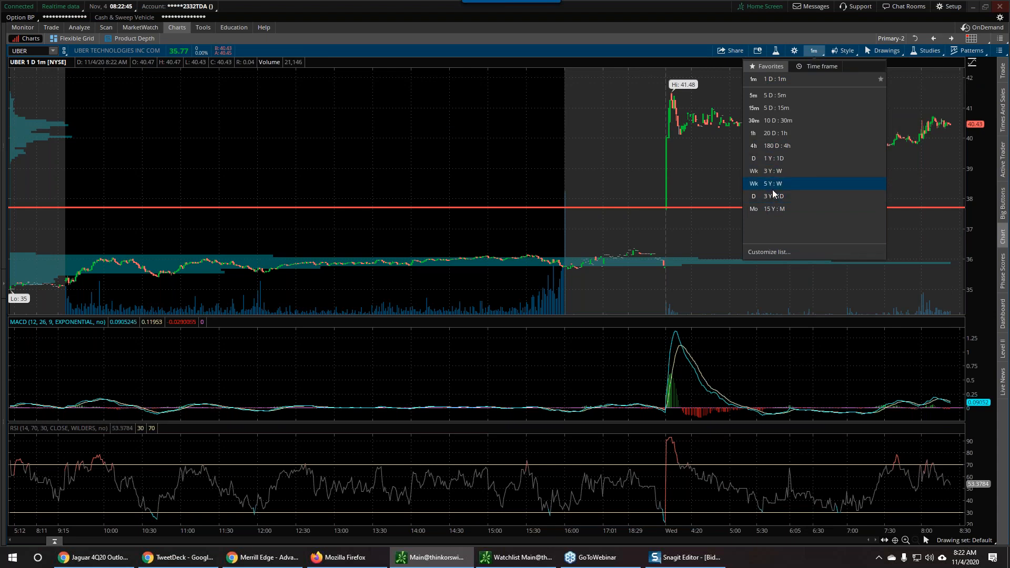
pyautogui.click(773, 145)
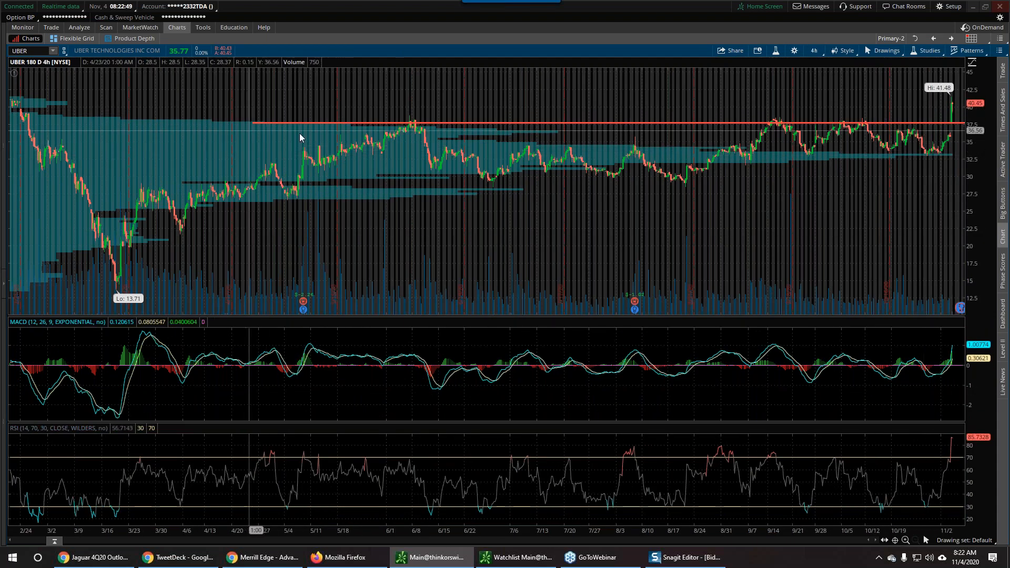
pyautogui.moveTo(923, 145)
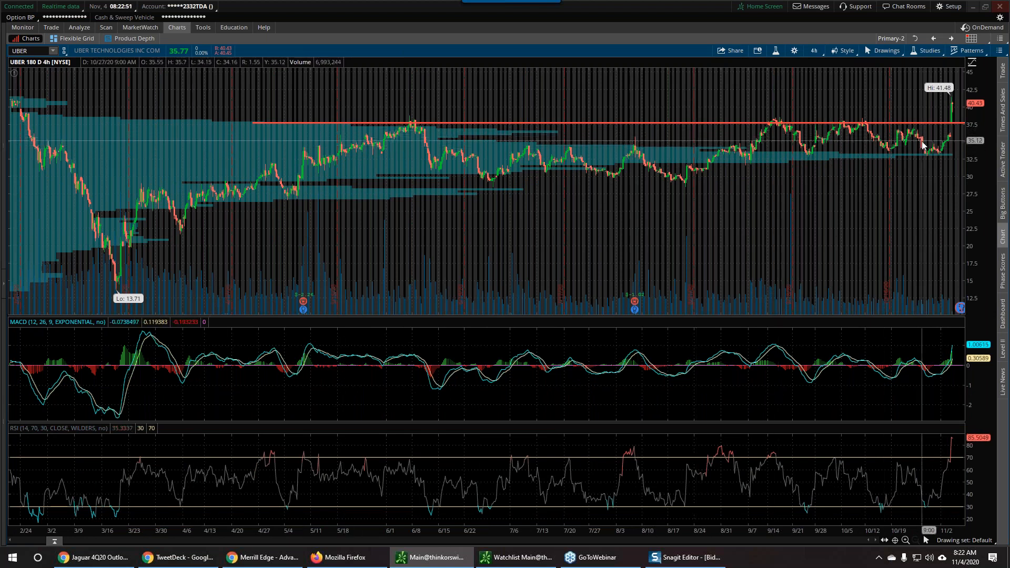
pyautogui.moveTo(188, 134)
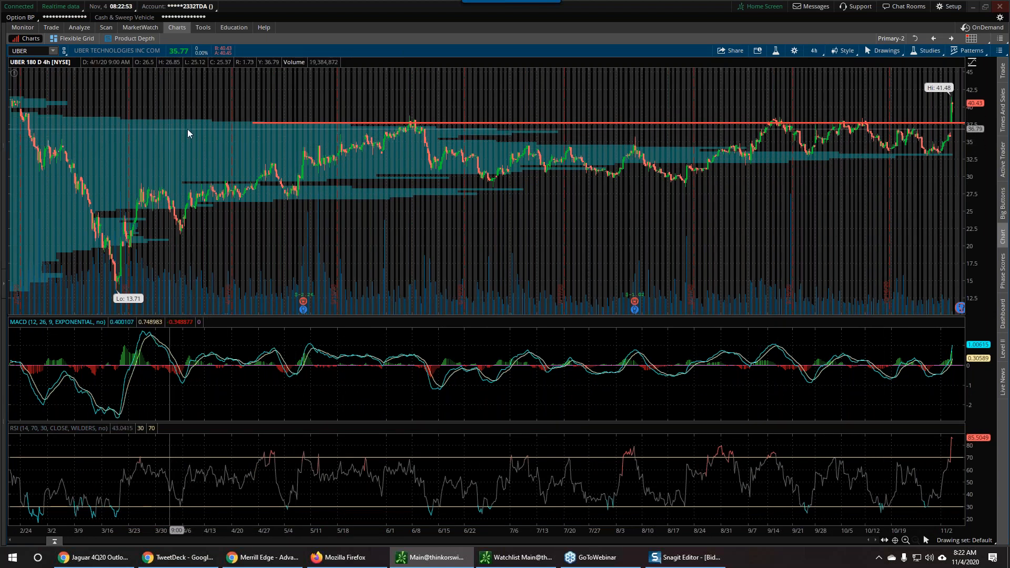
pyautogui.moveTo(829, 62)
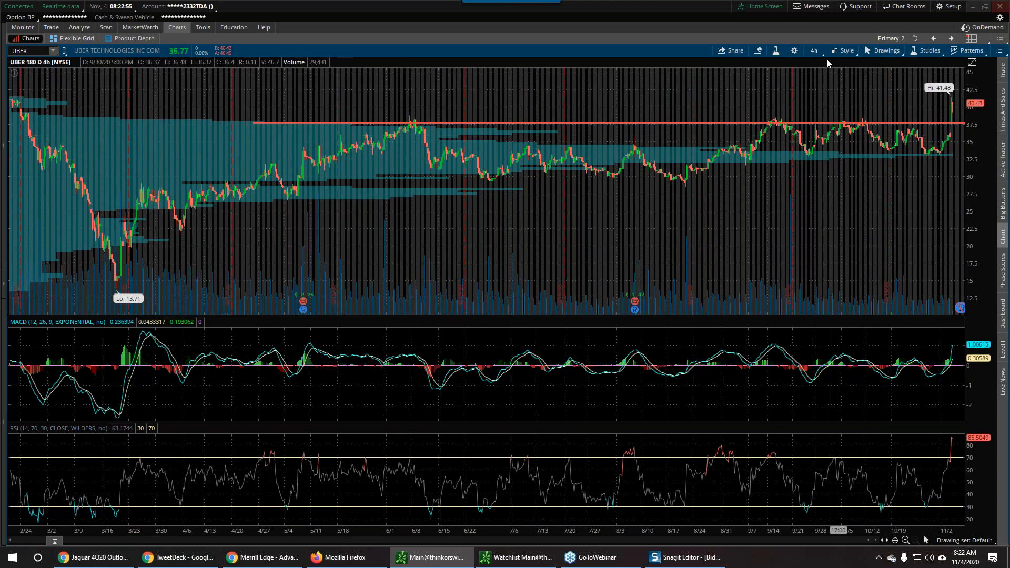
# - View UBER on 3Y weekly bars marking the 47.08 high, then return to 1Y:1D
pyautogui.click(813, 51)
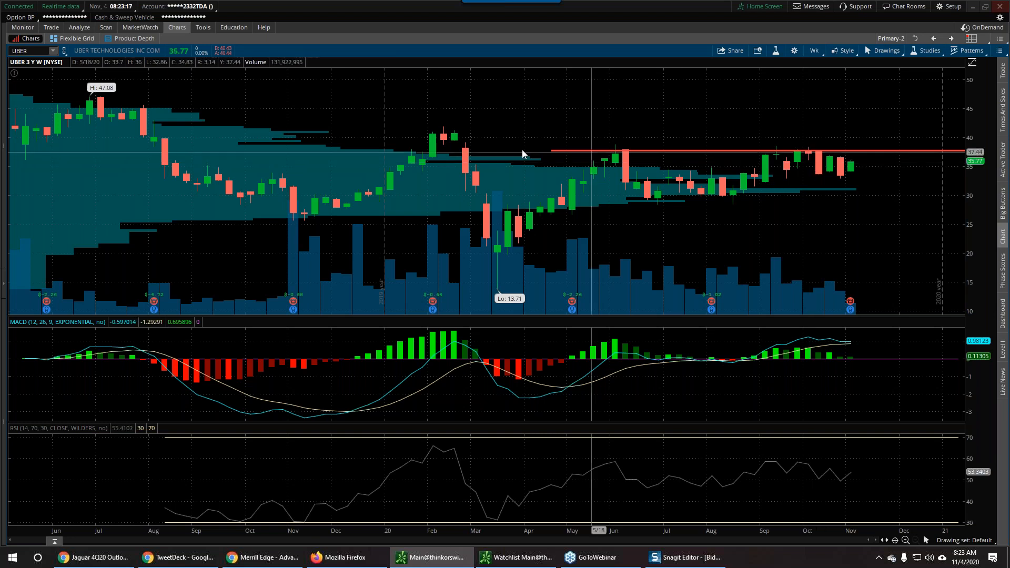
pyautogui.moveTo(116, 116)
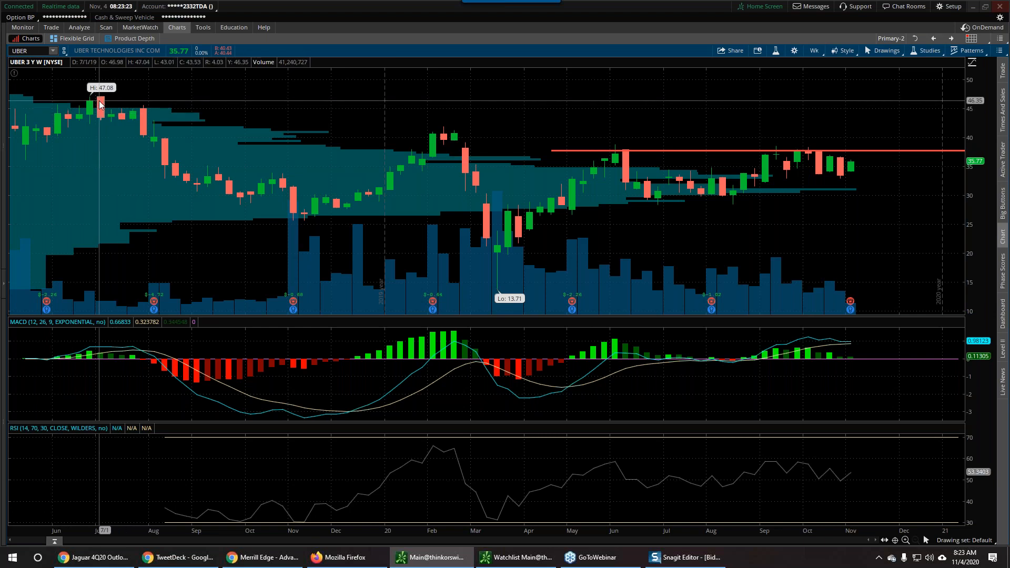
pyautogui.moveTo(732, 155)
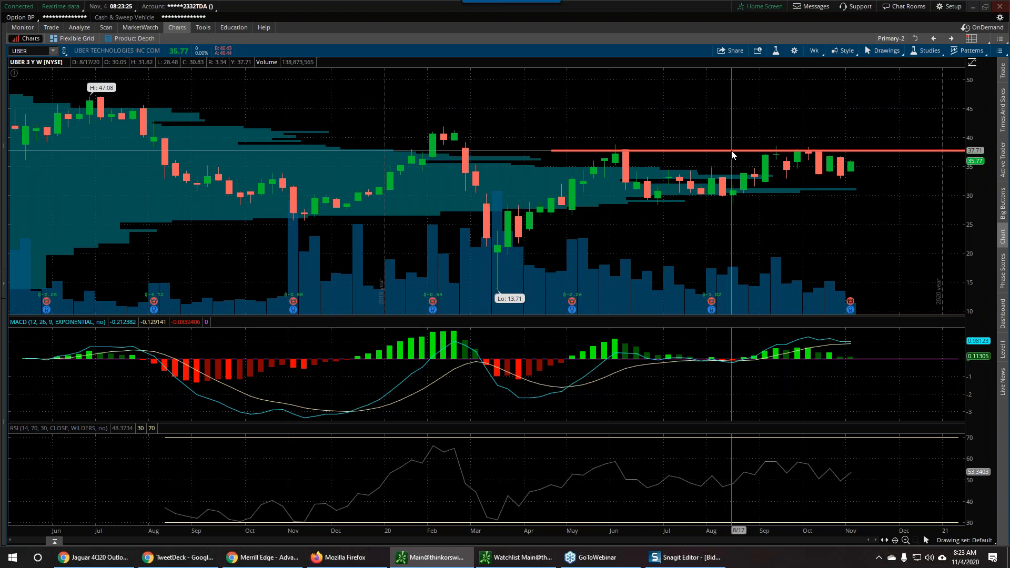
pyautogui.moveTo(732, 154)
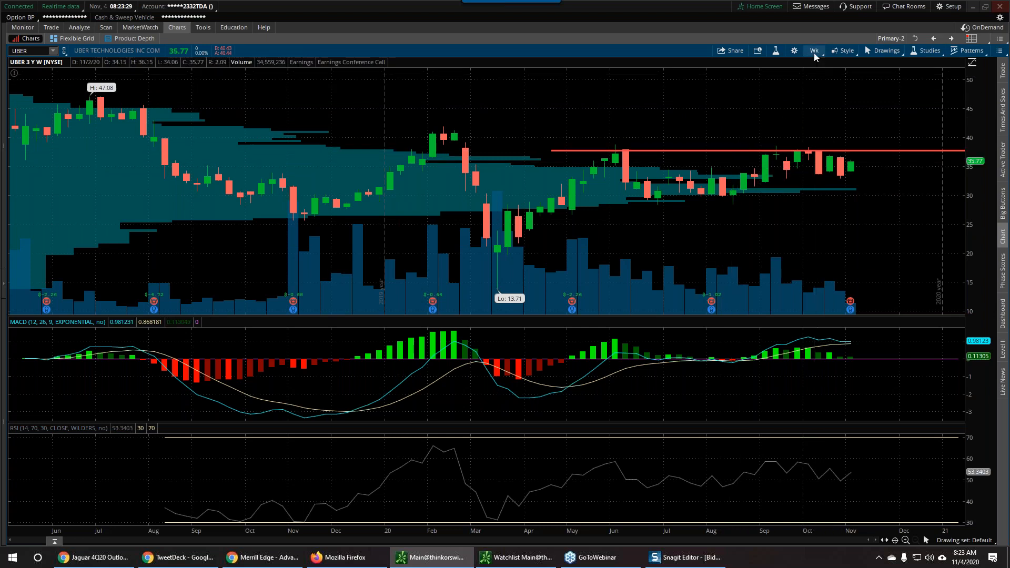
pyautogui.click(813, 51)
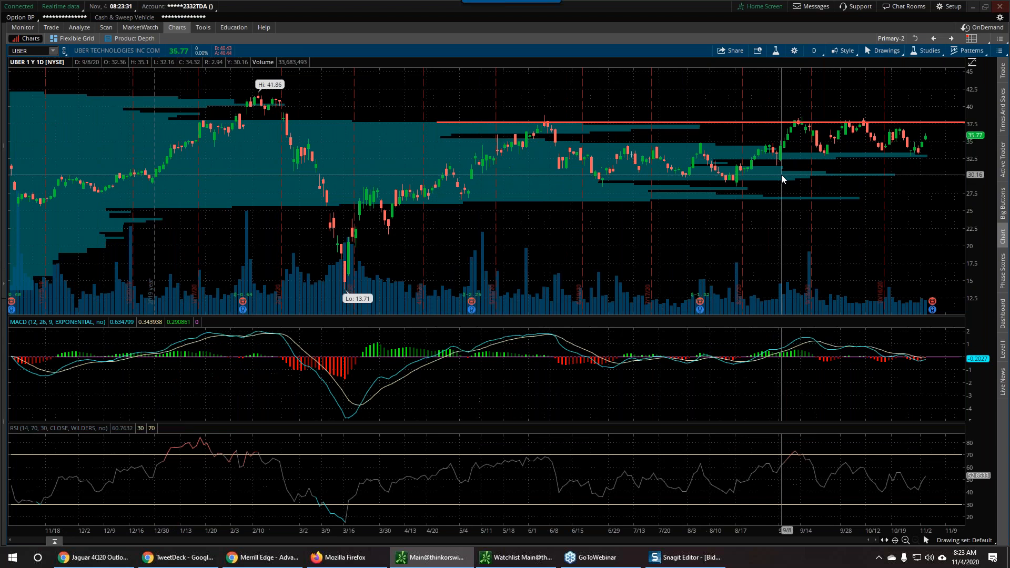
pyautogui.moveTo(708, 205)
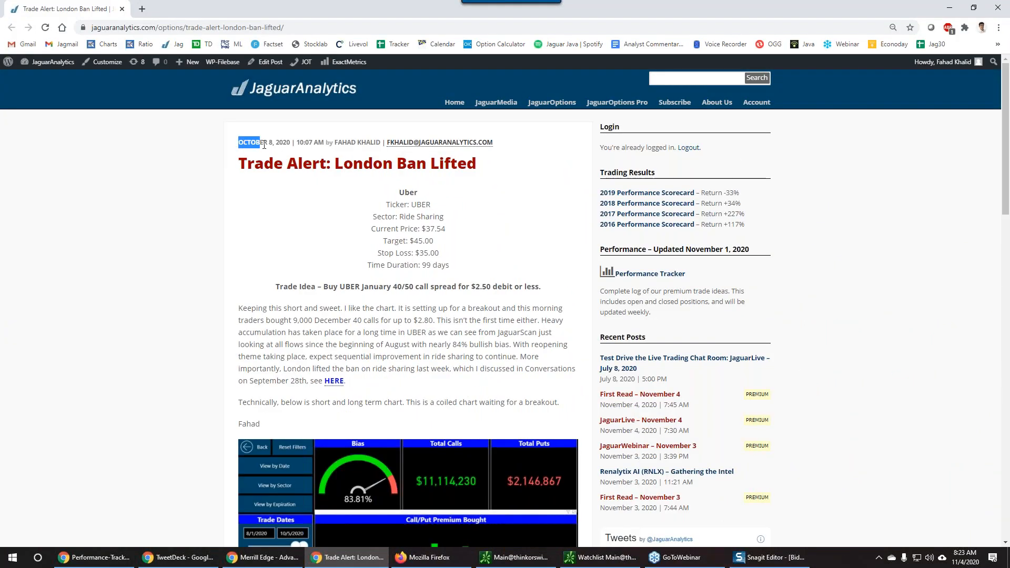
# - Highlight the January 40/50 call spread trade idea sentence and scroll to the UBER daily chart
pyautogui.moveTo(275, 287); pyautogui.dragTo(380, 286)
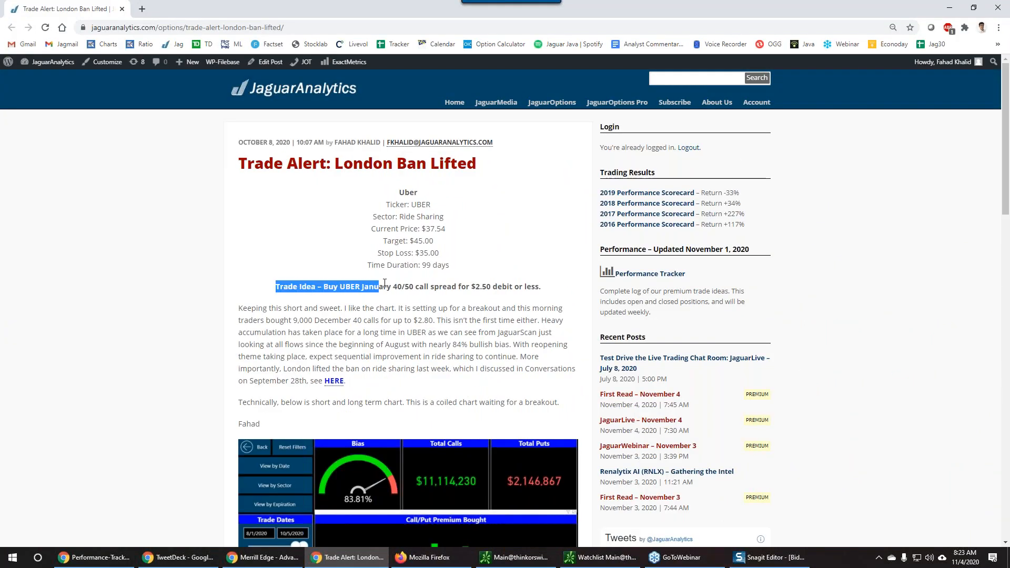
pyautogui.moveTo(383, 286); pyautogui.dragTo(540, 286)
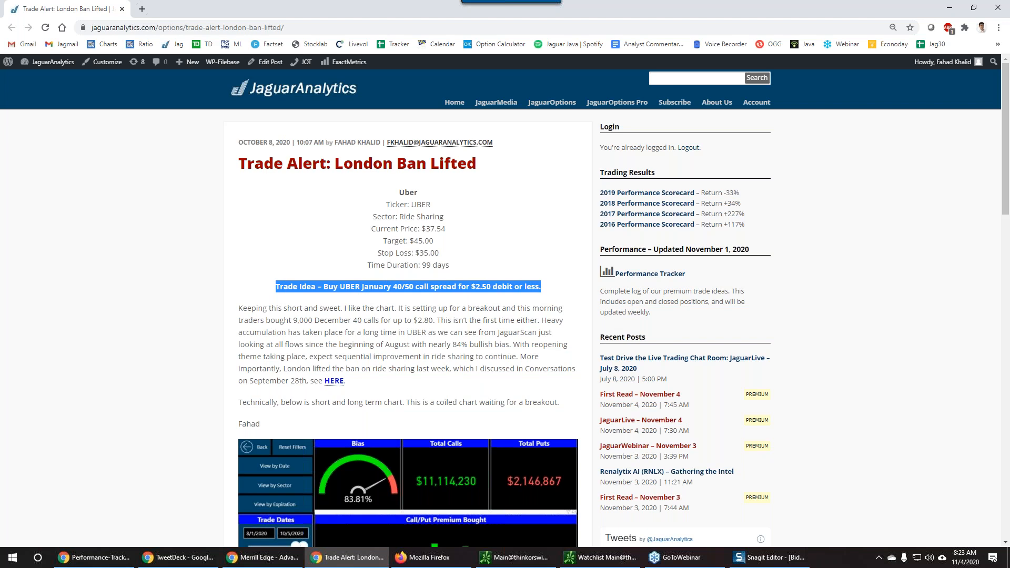
pyautogui.scroll(-3)
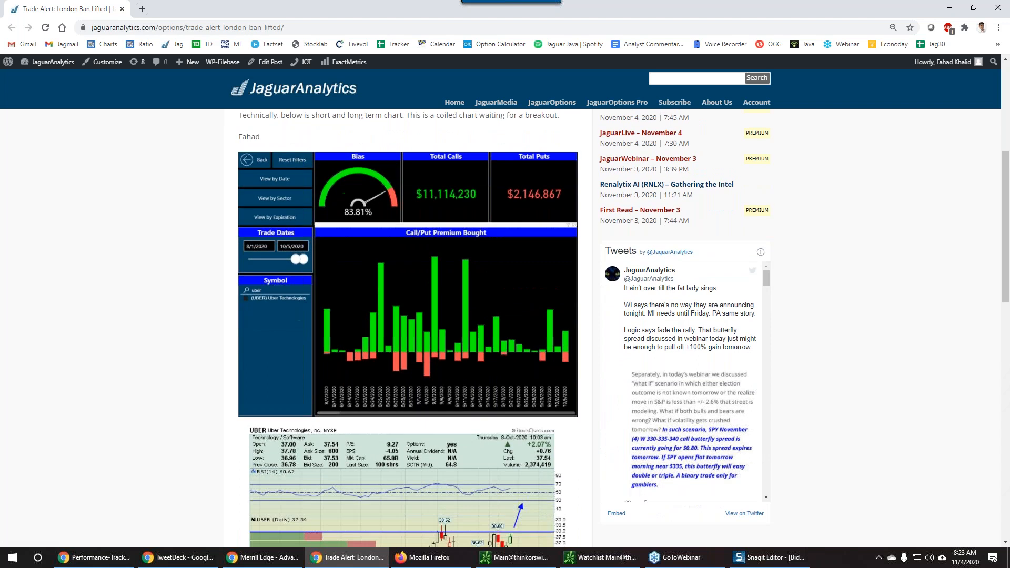
pyautogui.scroll(-3)
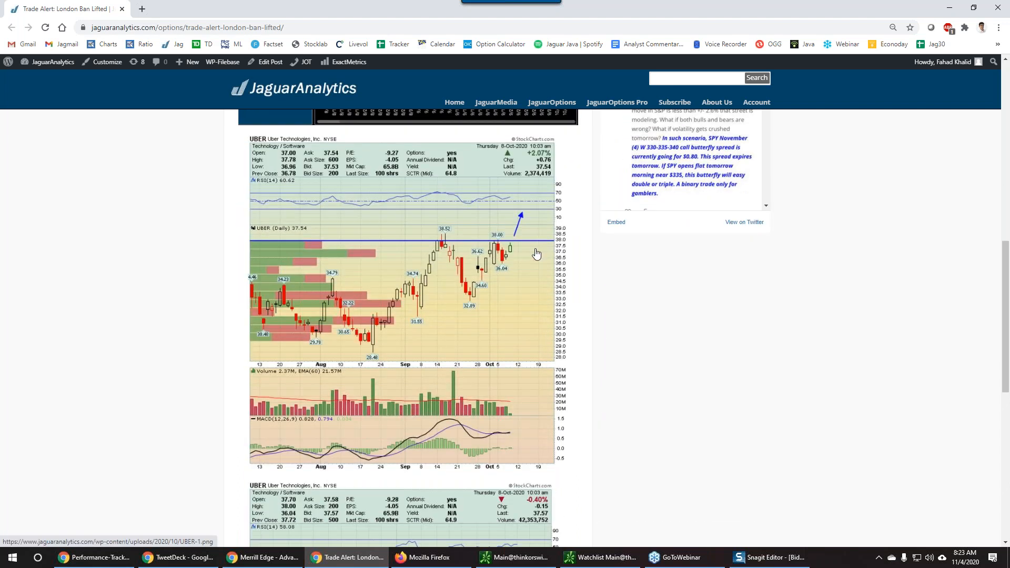
pyautogui.moveTo(535, 277)
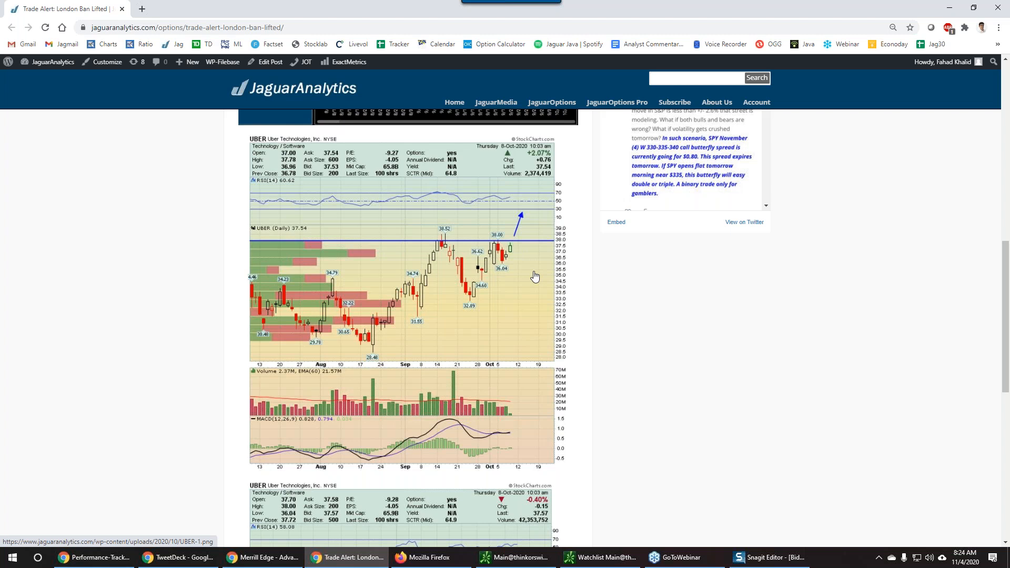
pyautogui.scroll(-3)
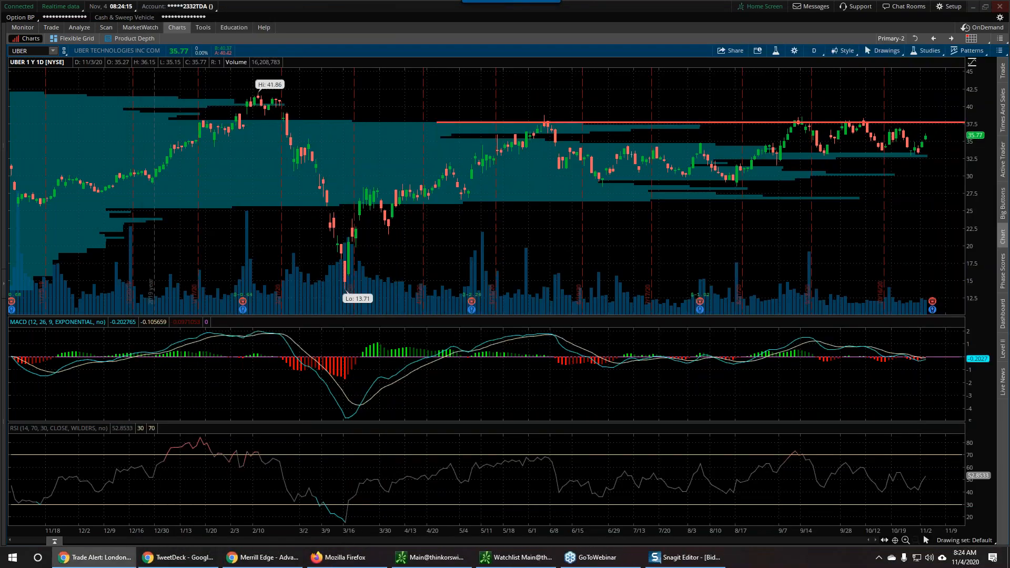
pyautogui.moveTo(699, 197)
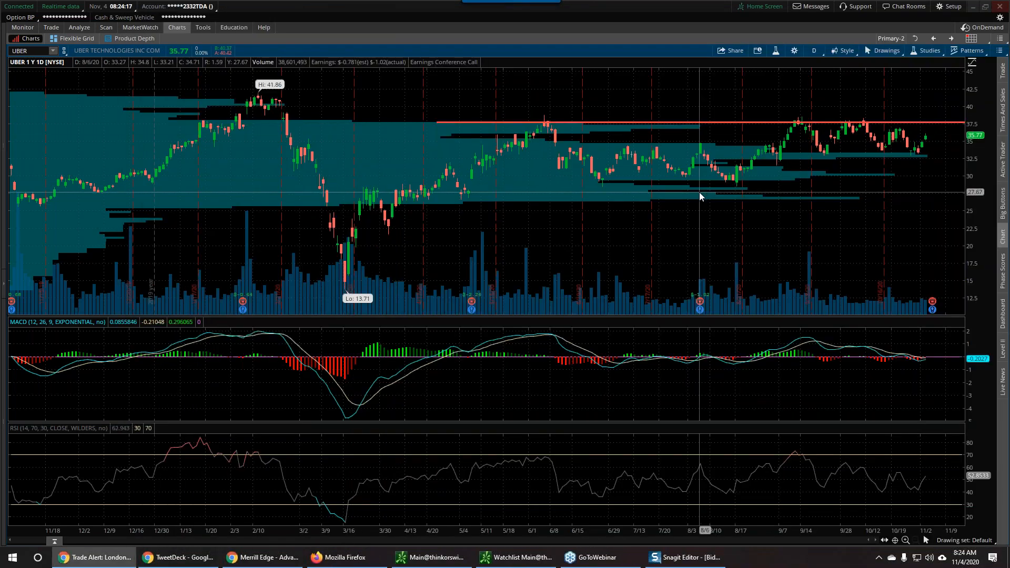
pyautogui.moveTo(708, 425)
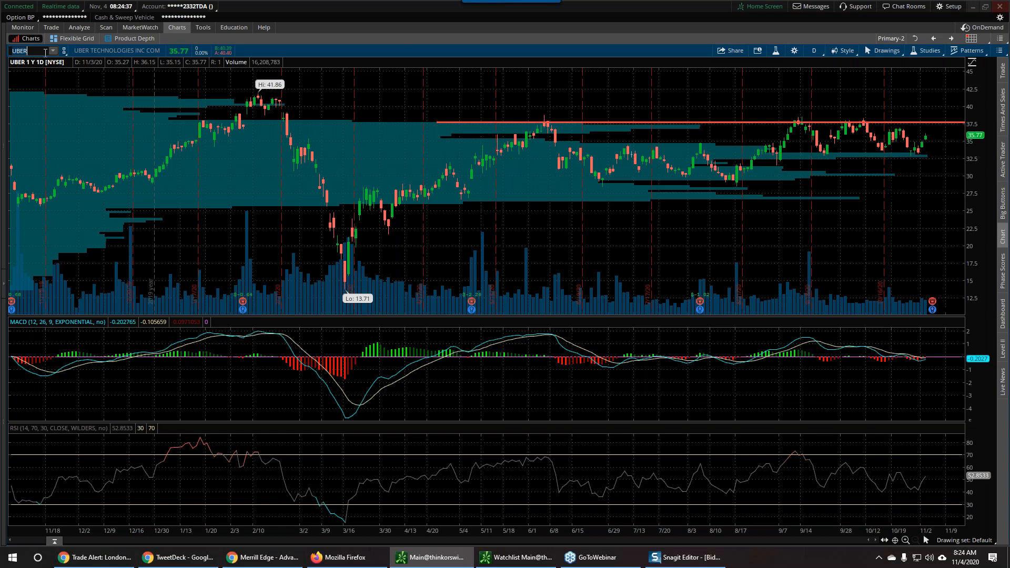
# - Change the chart symbol from UBER to LUNG (Pulmonx Corporation)
pyautogui.write('LU')
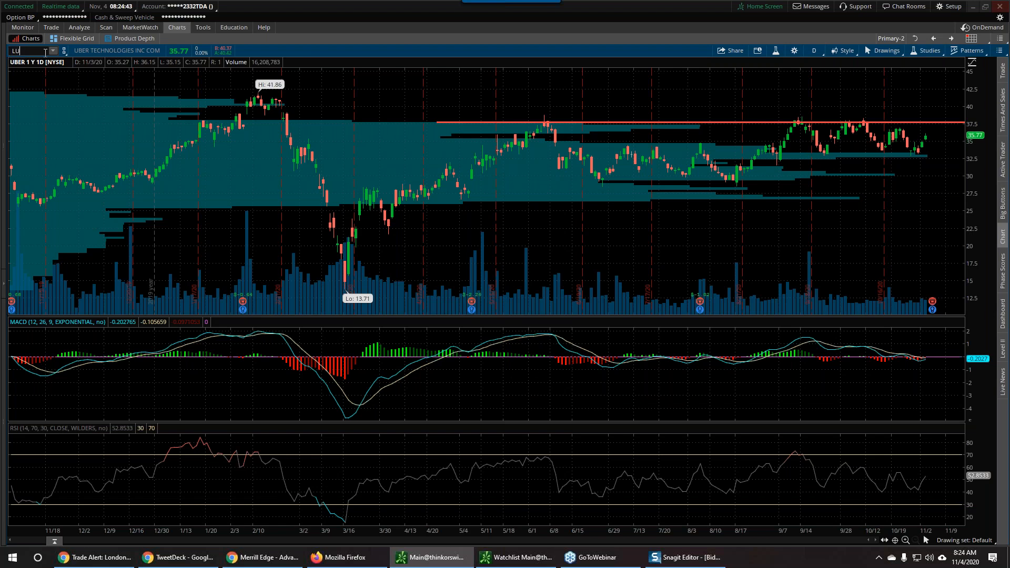
pyautogui.write('LUNG')
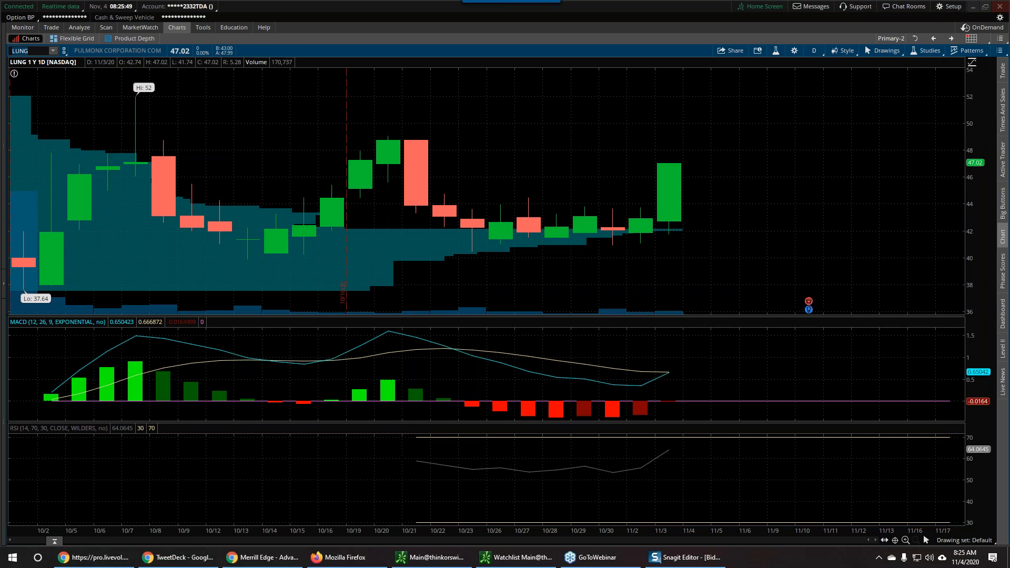
pyautogui.click(813, 50)
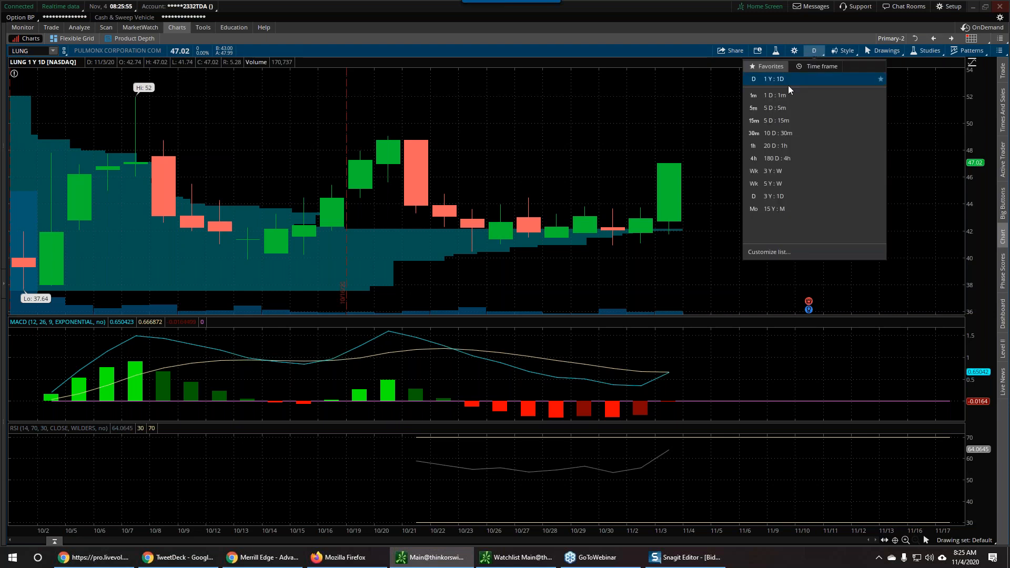
pyautogui.click(753, 95)
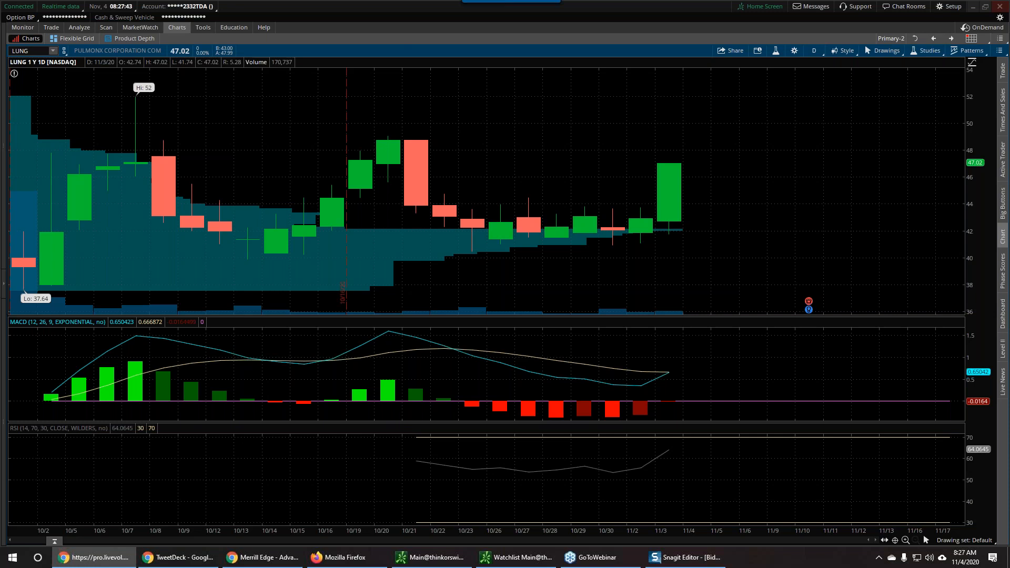
pyautogui.moveTo(837, 285)
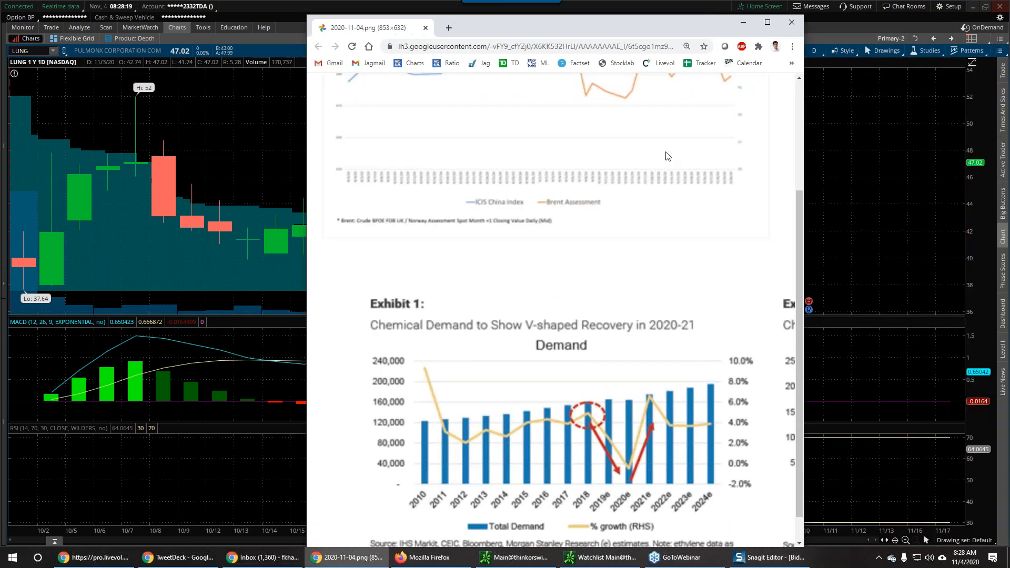
# - Resize the Chrome window showing the Morgan Stanley chemical demand/supply exhibit over the LUNG chart
pyautogui.click(767, 22)
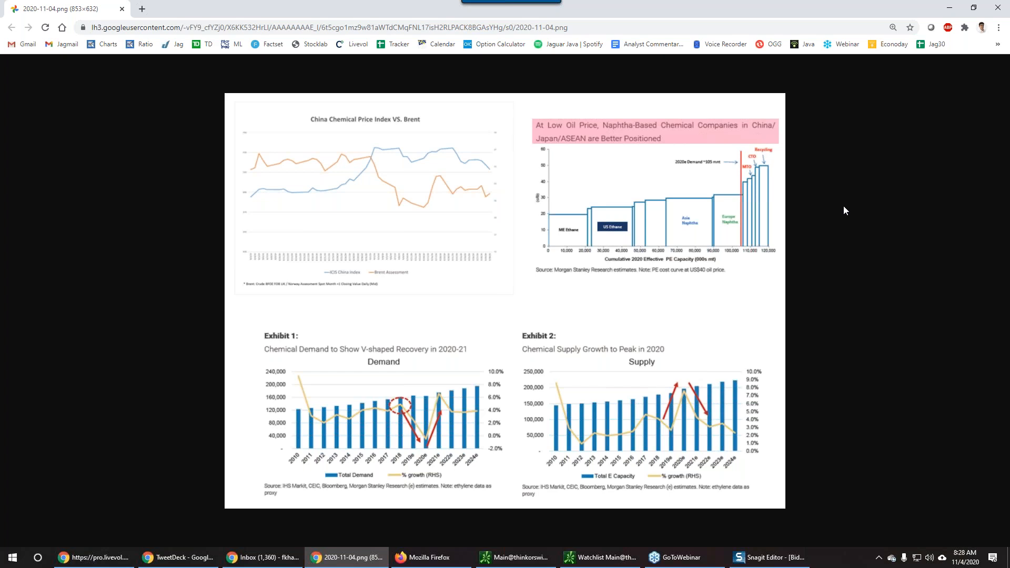
pyautogui.moveTo(351, 212)
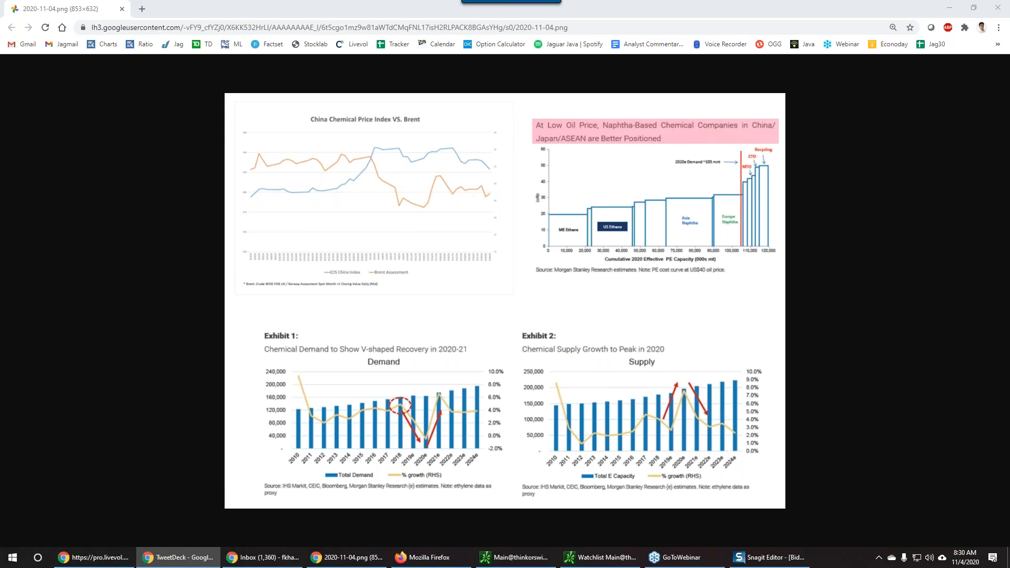
pyautogui.click(262, 557)
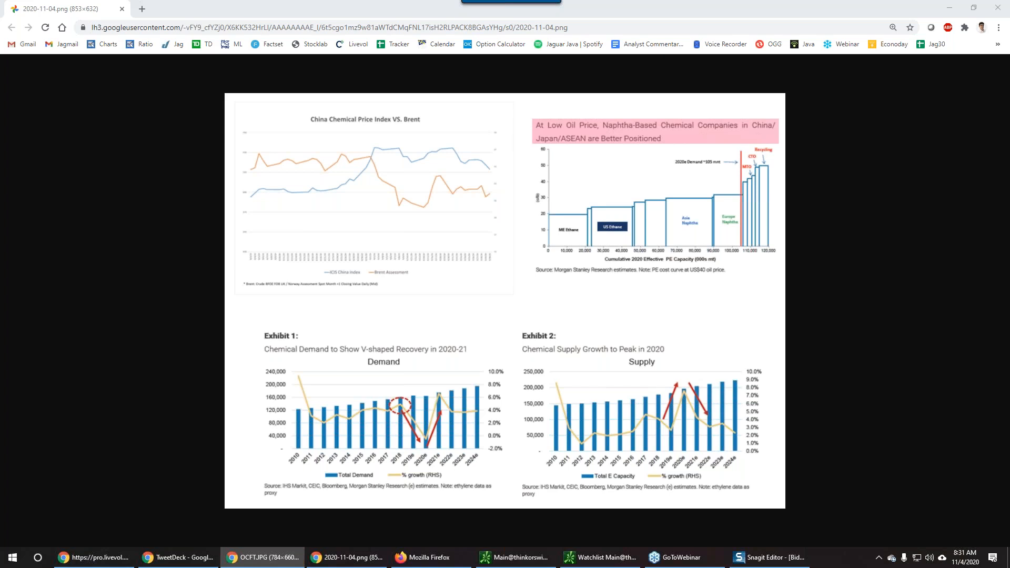
pyautogui.moveTo(952, 120)
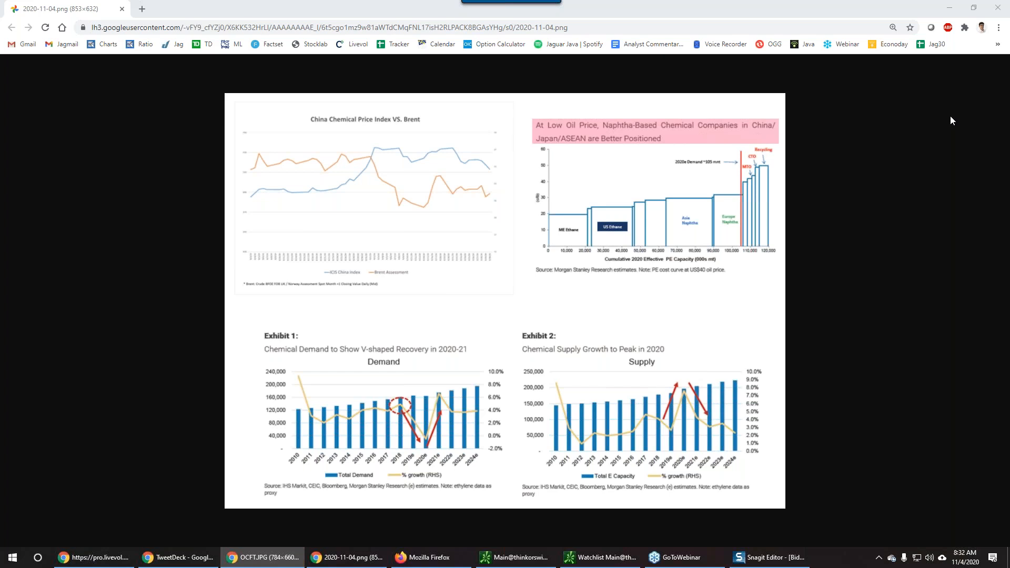
pyautogui.moveTo(4, 94)
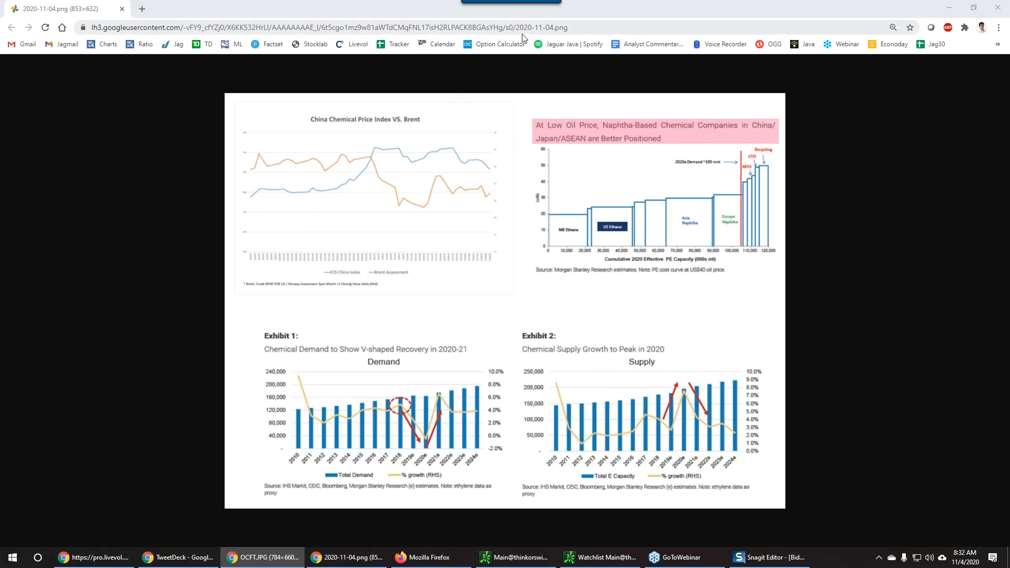
pyautogui.moveTo(672, 61)
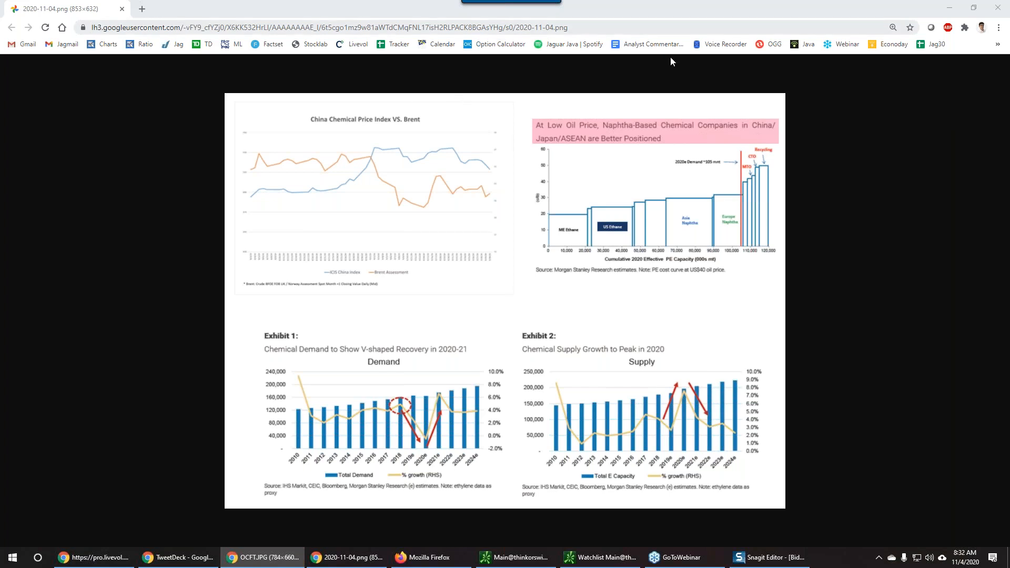
pyautogui.moveTo(845, 81)
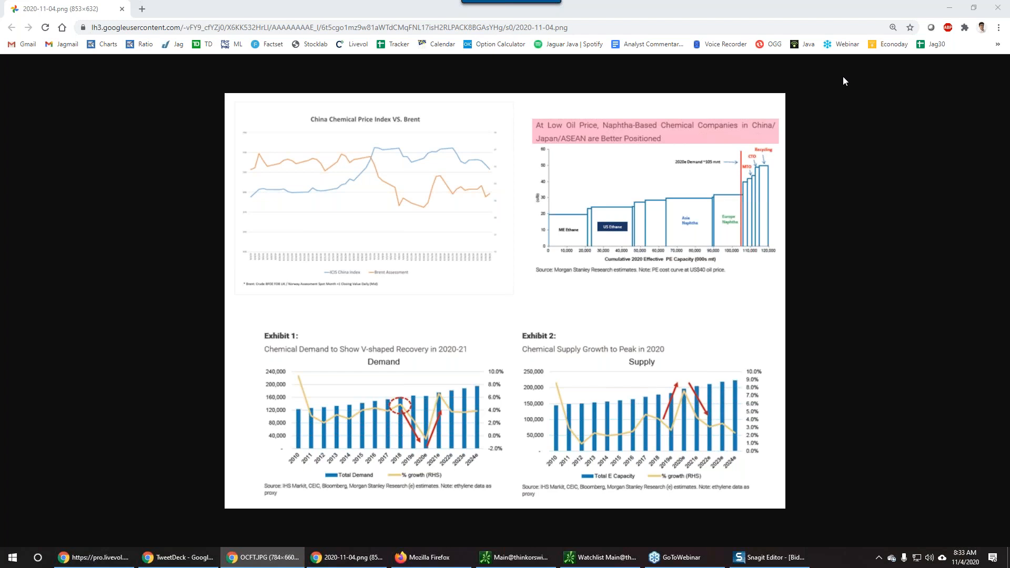
pyautogui.moveTo(756, 112)
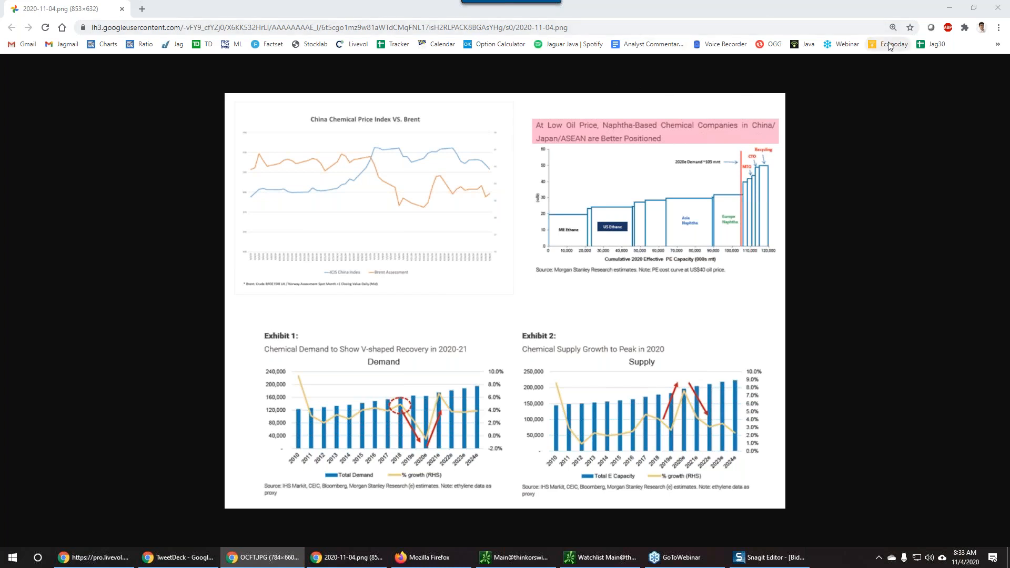
pyautogui.moveTo(893, 45)
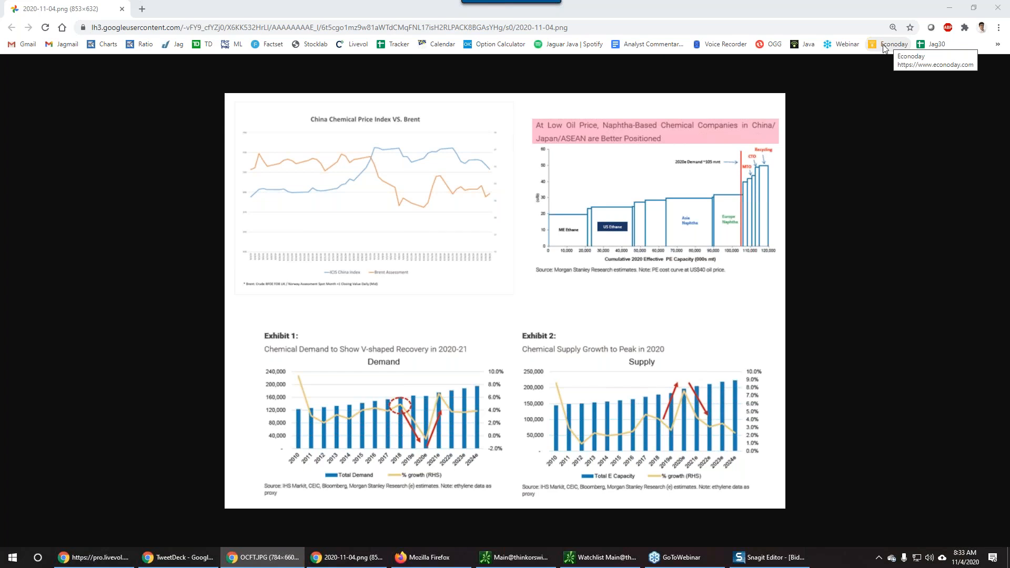
pyautogui.moveTo(814, 108)
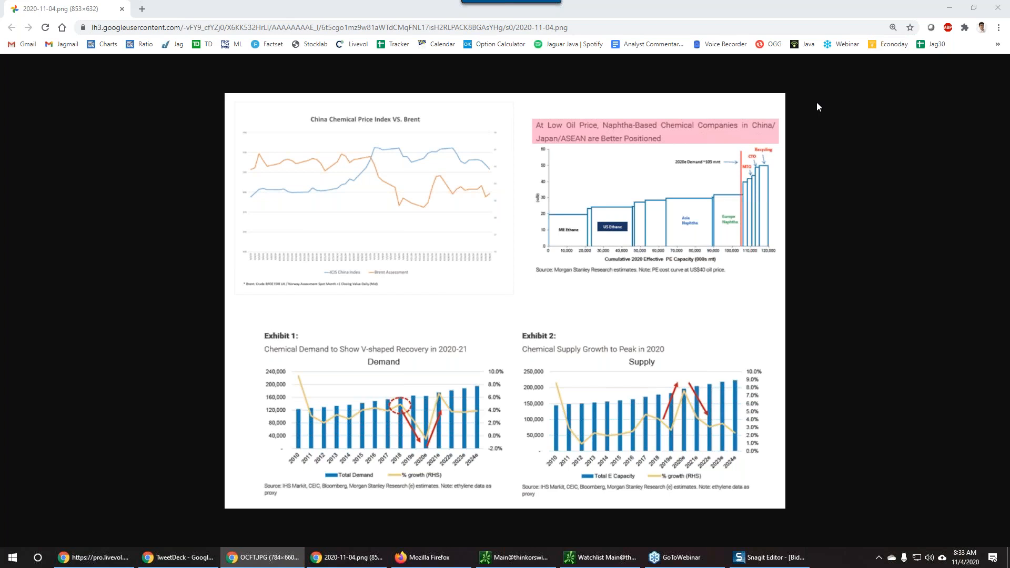
pyautogui.moveTo(868, 141)
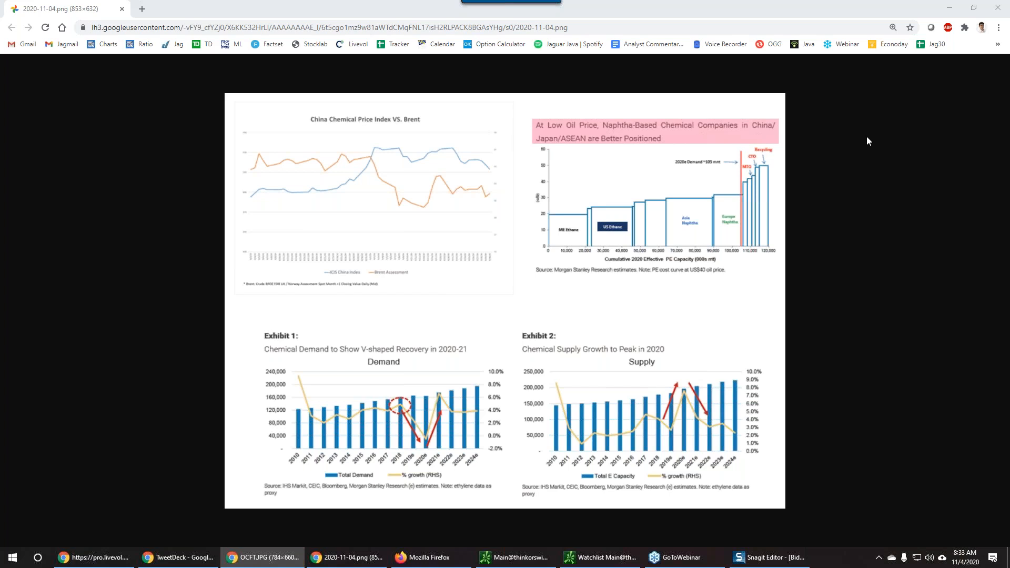
pyautogui.moveTo(937, 54)
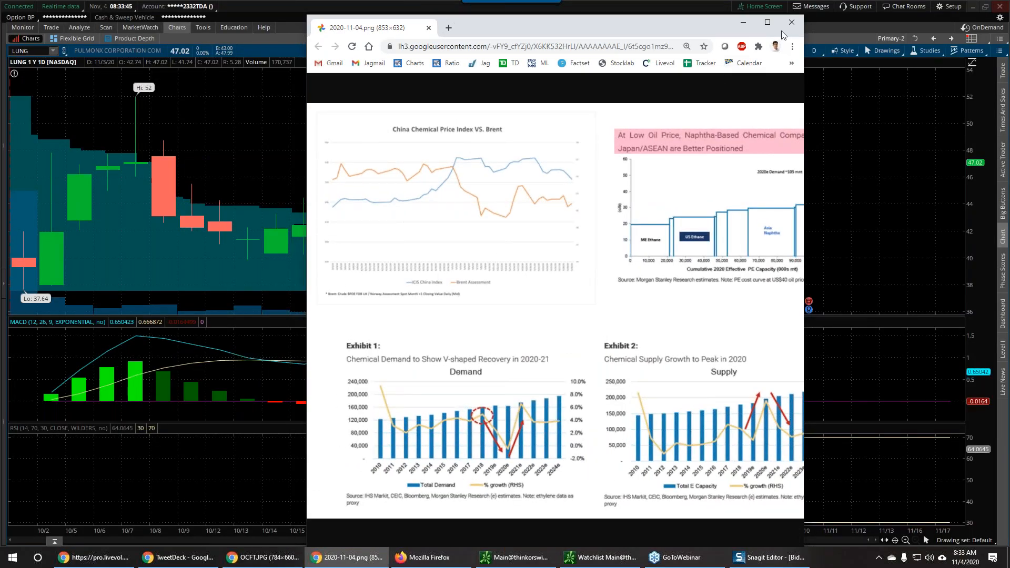
# - Minimize Chrome so the LUNG one-year daily chart with MACD and RSI fills the screen
pyautogui.click(791, 22)
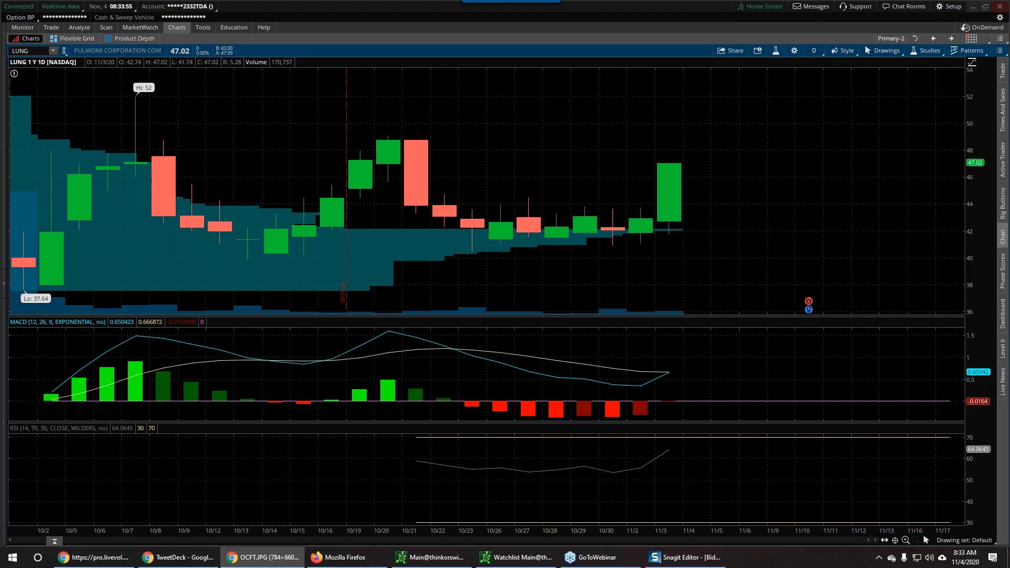
pyautogui.moveTo(931, 205)
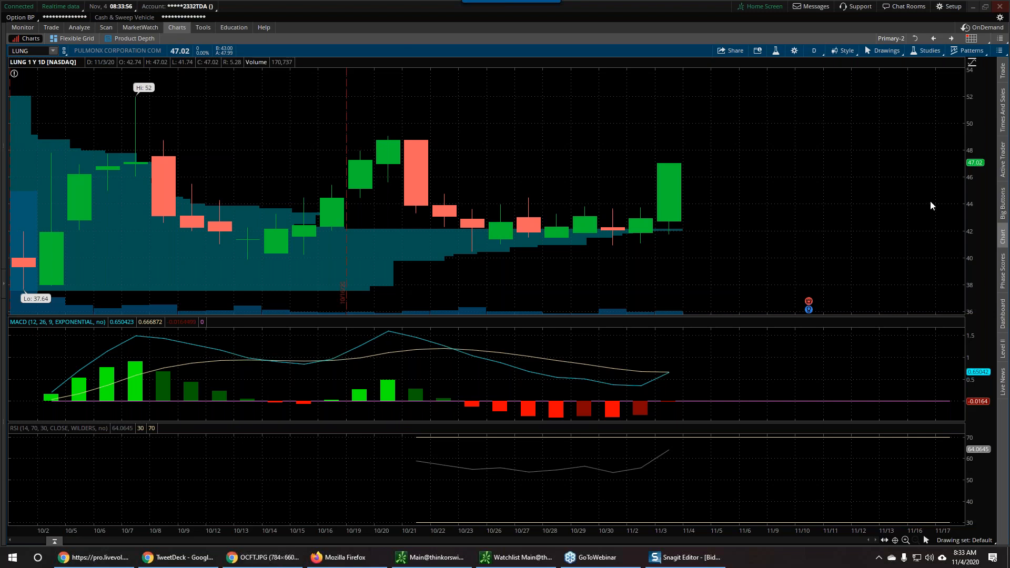
pyautogui.click(25, 51)
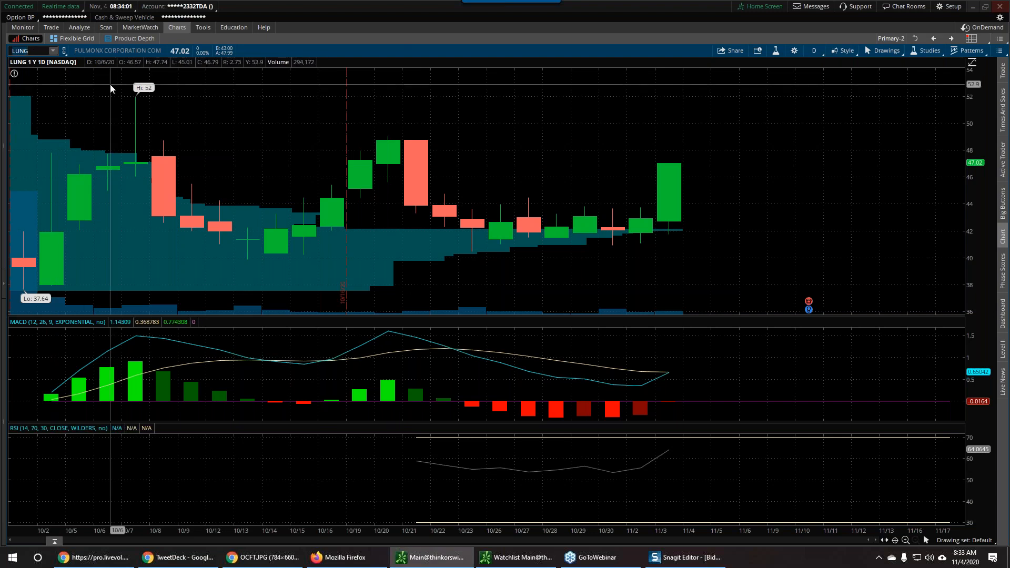
pyautogui.moveTo(413, 46)
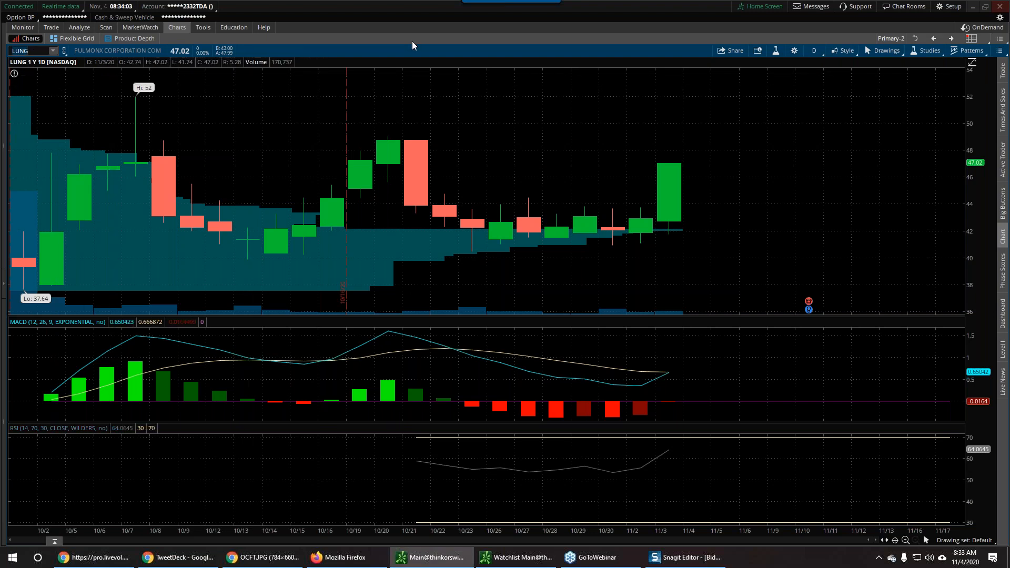
pyautogui.click(25, 50)
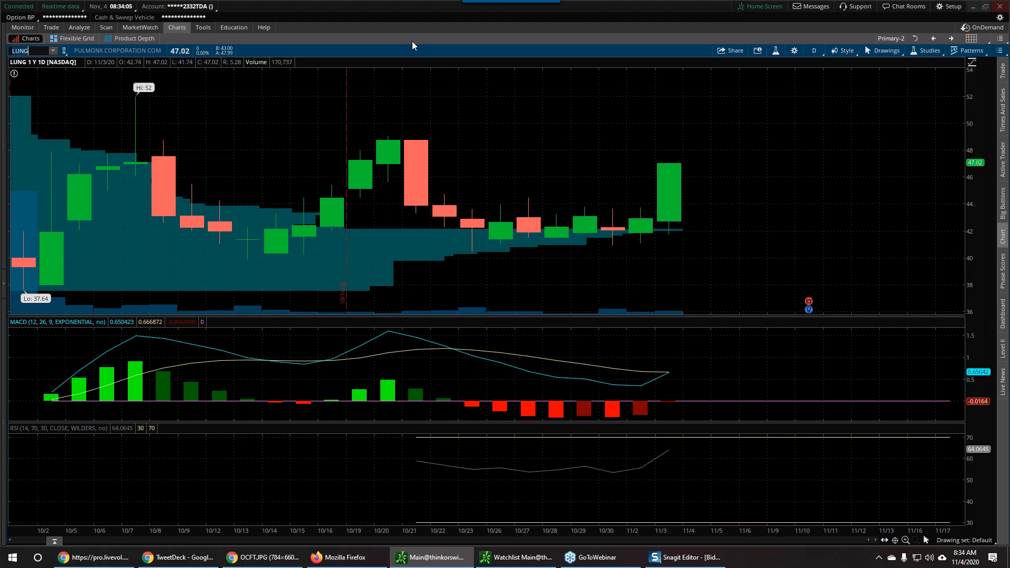